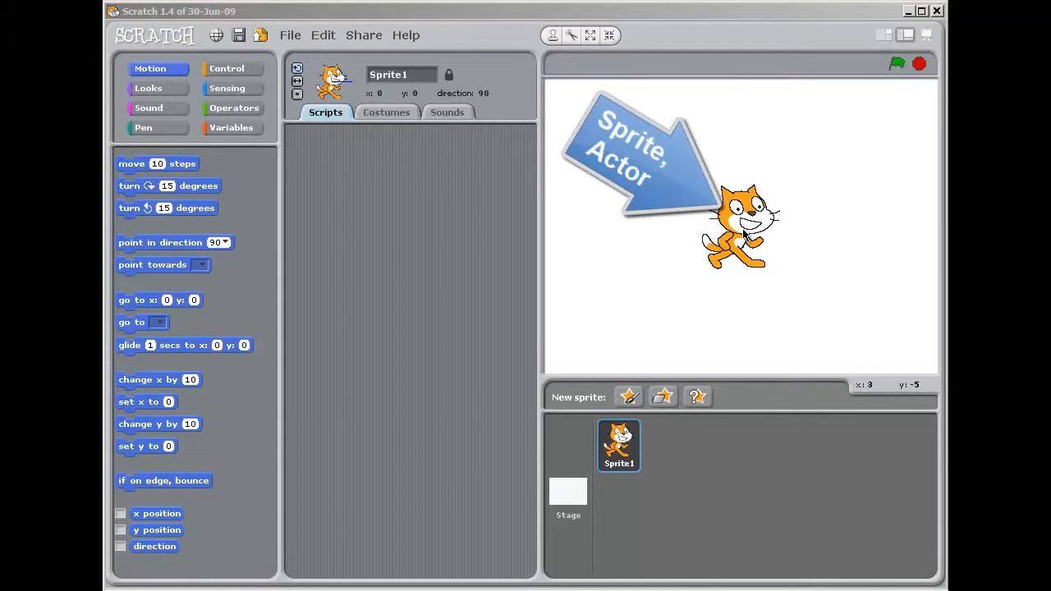
mouse_move(736, 239)
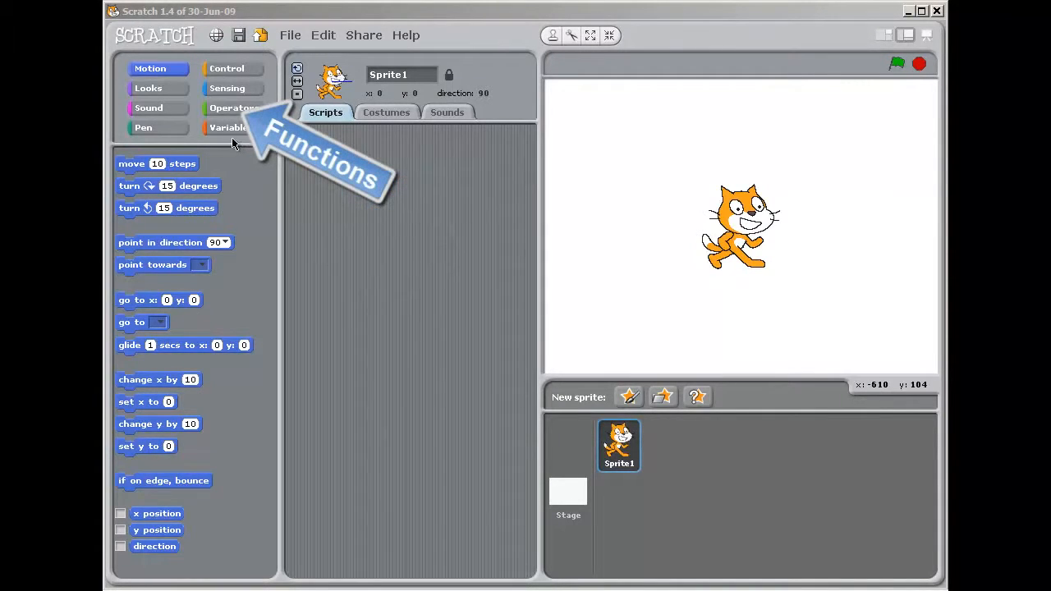
mouse_move(168, 127)
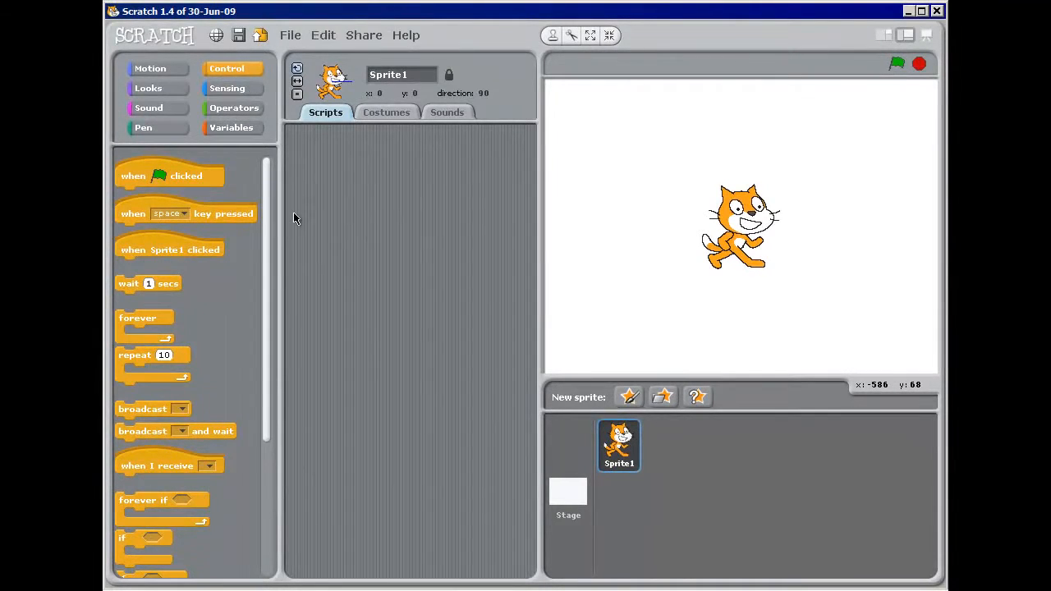
mouse_move(276, 188)
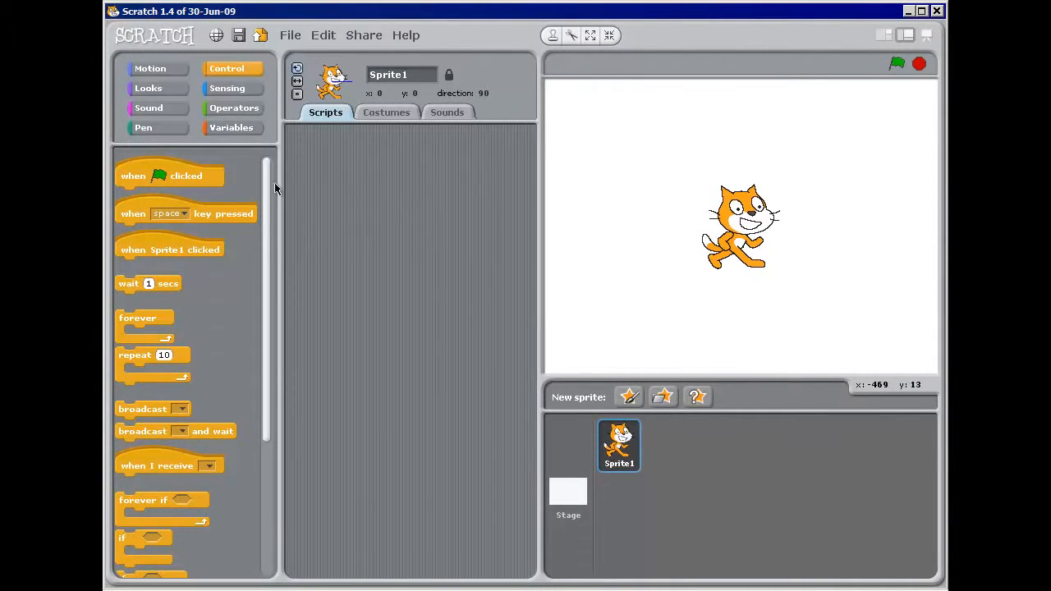
mouse_move(665, 259)
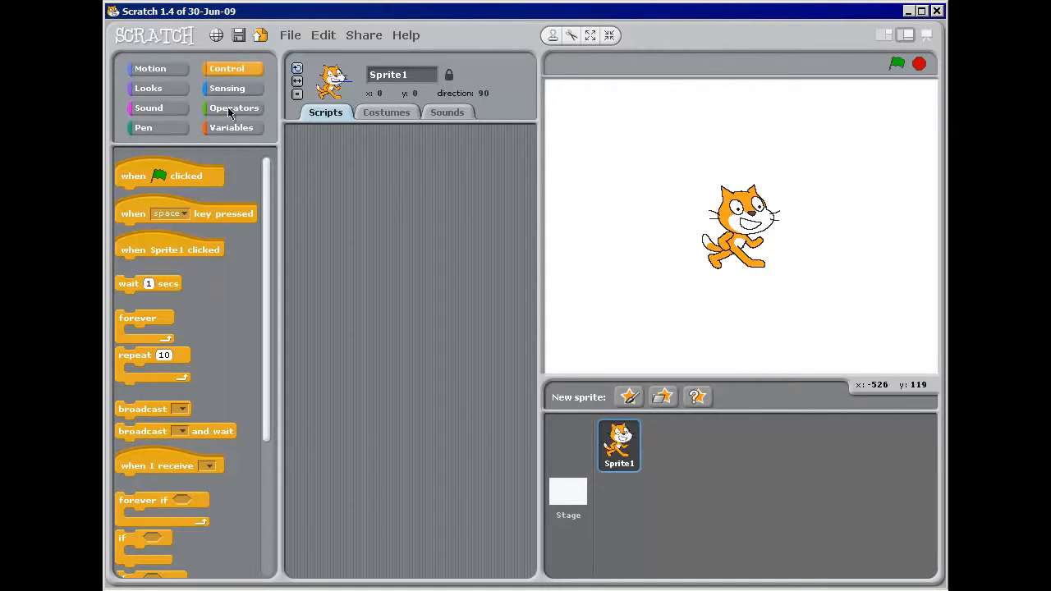
- Add a move steps block to the cat's script and set it to 100 steps
left_click(151, 69)
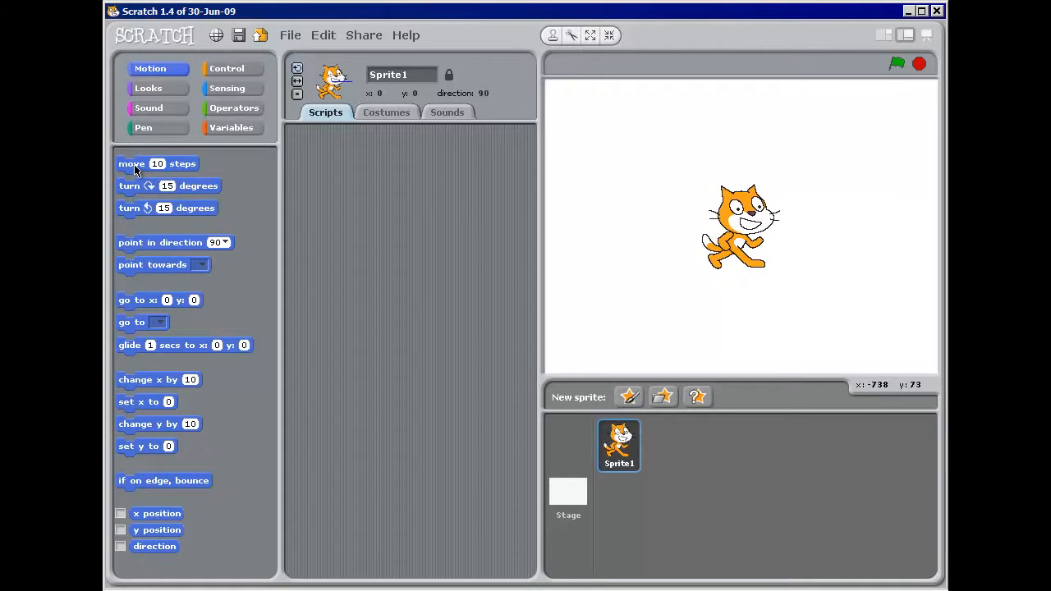
left_click_drag(131, 164, 414, 196)
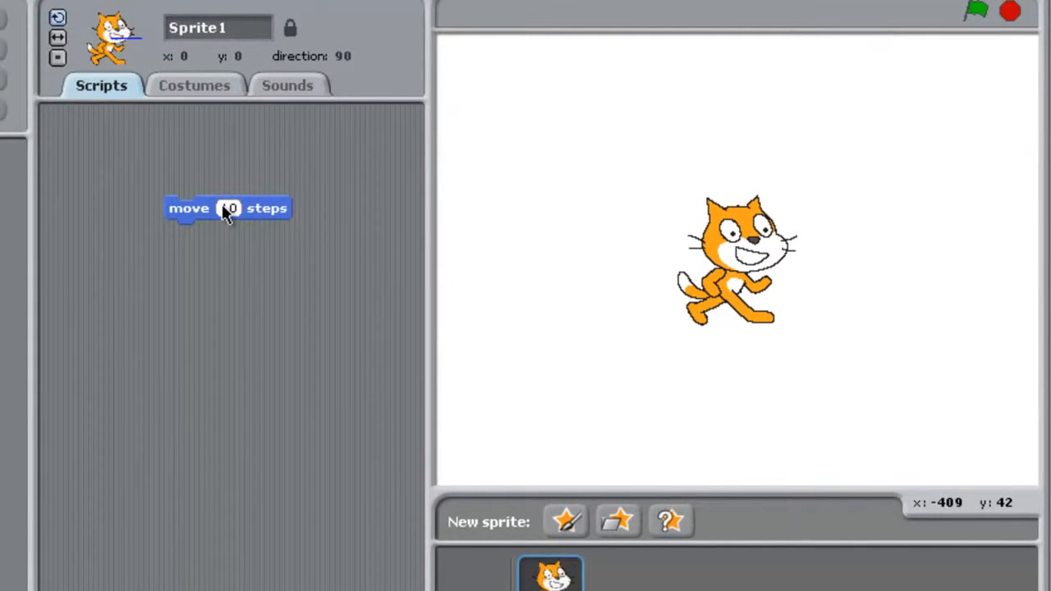
left_click(230, 207)
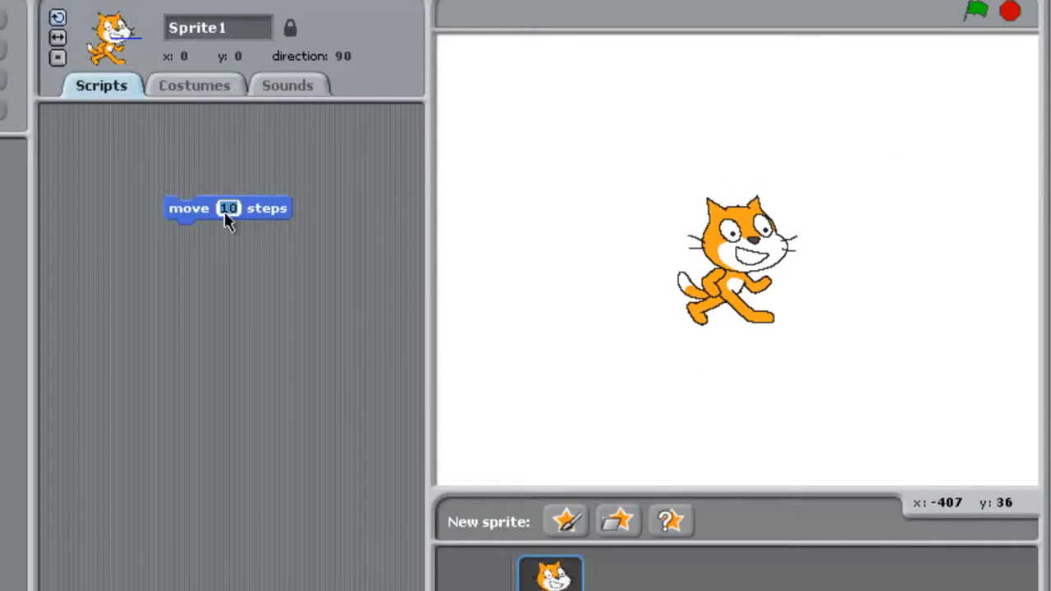
type("100")
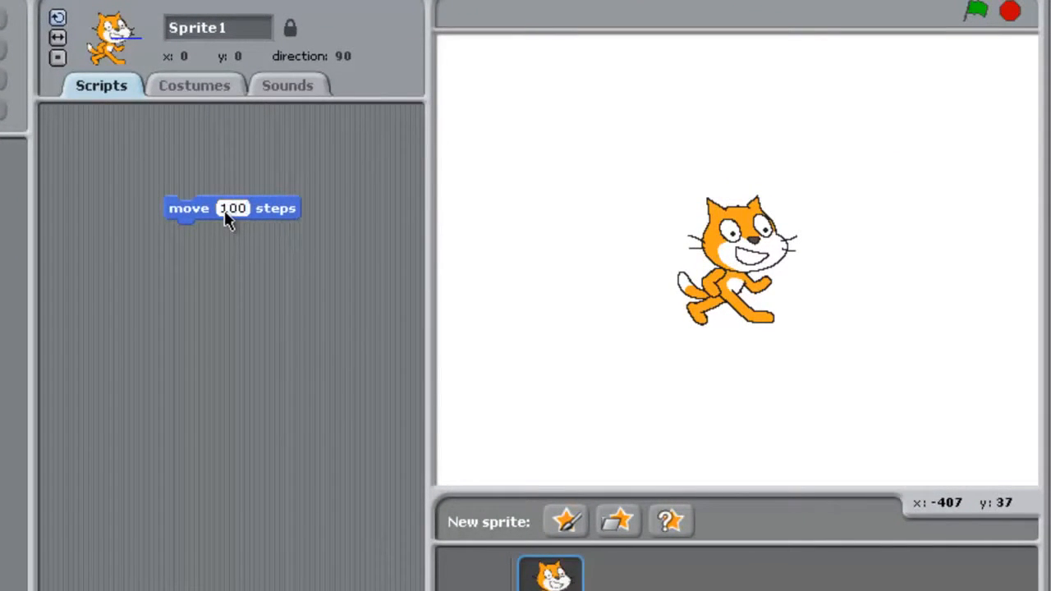
mouse_move(375, 340)
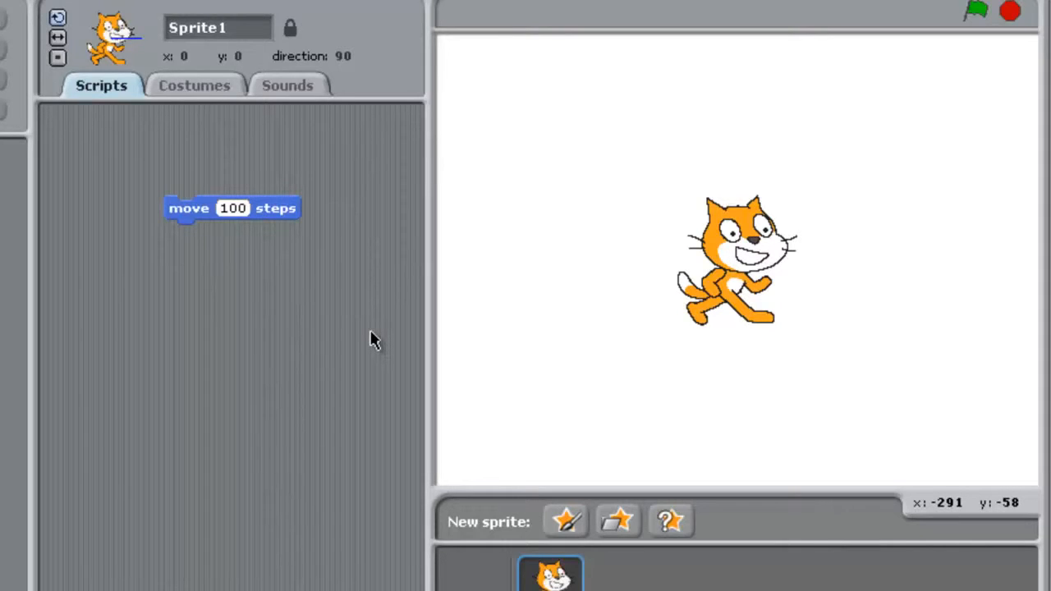
mouse_move(709, 321)
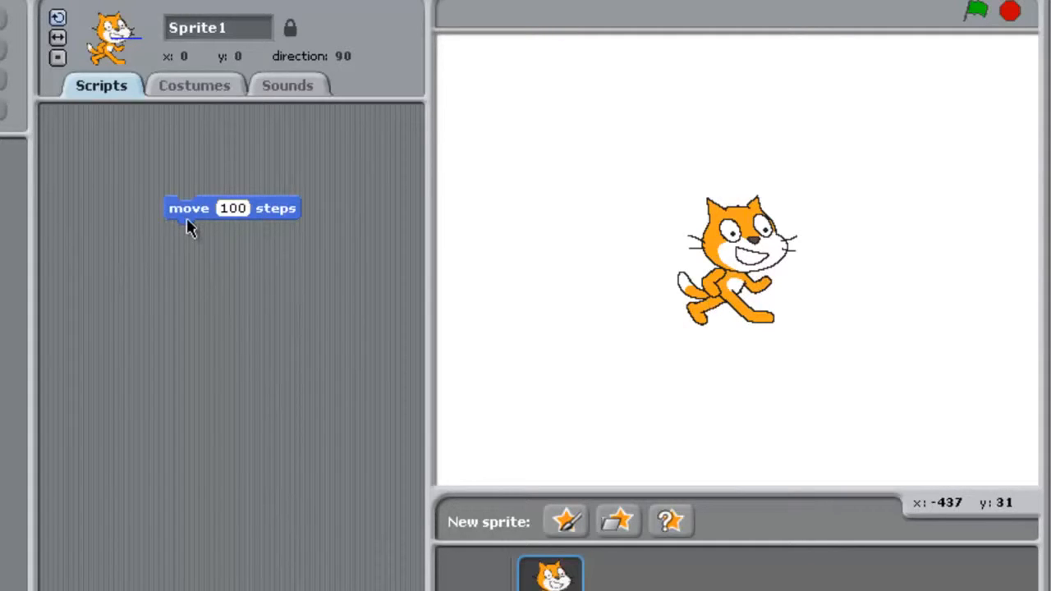
- Run the move 100 steps block twice so the cat slides to the stage edge
left_click(187, 207)
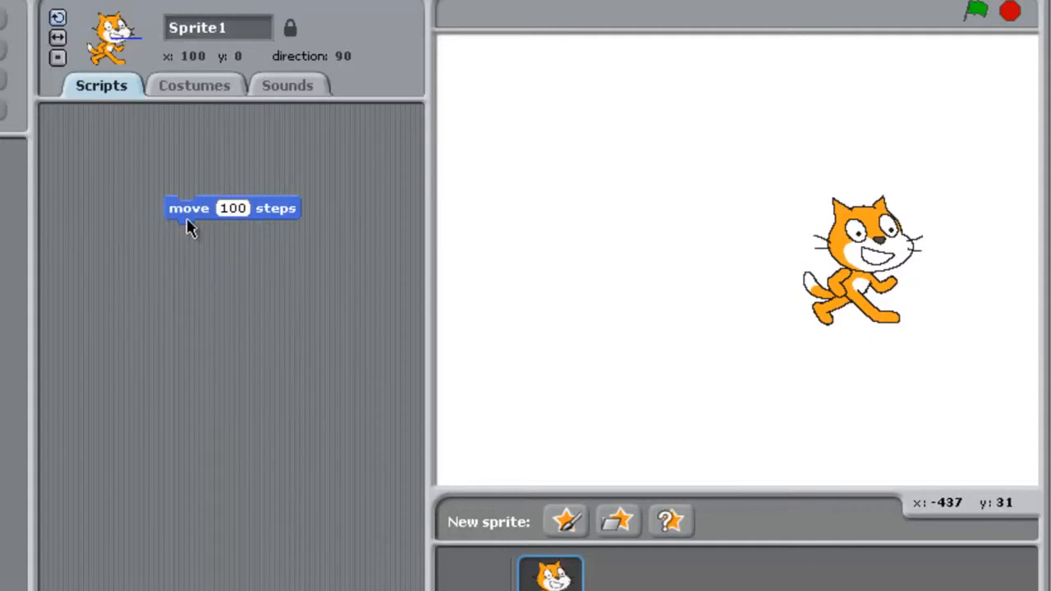
left_click(187, 210)
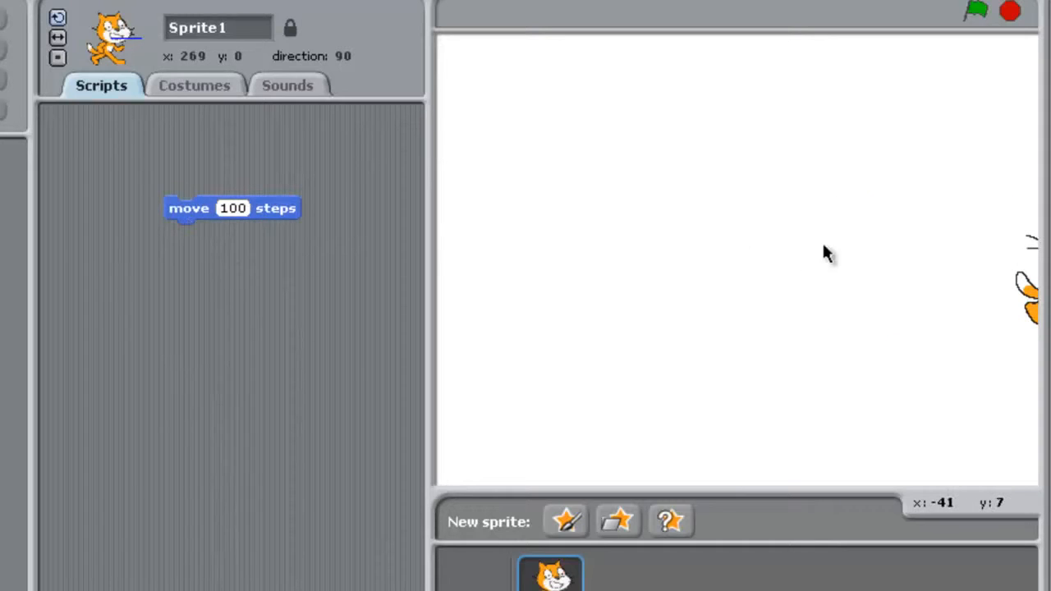
- Snap a turn block under move 100 steps and set its angle to 90 degrees
left_click_drag(1027, 296, 768, 255)
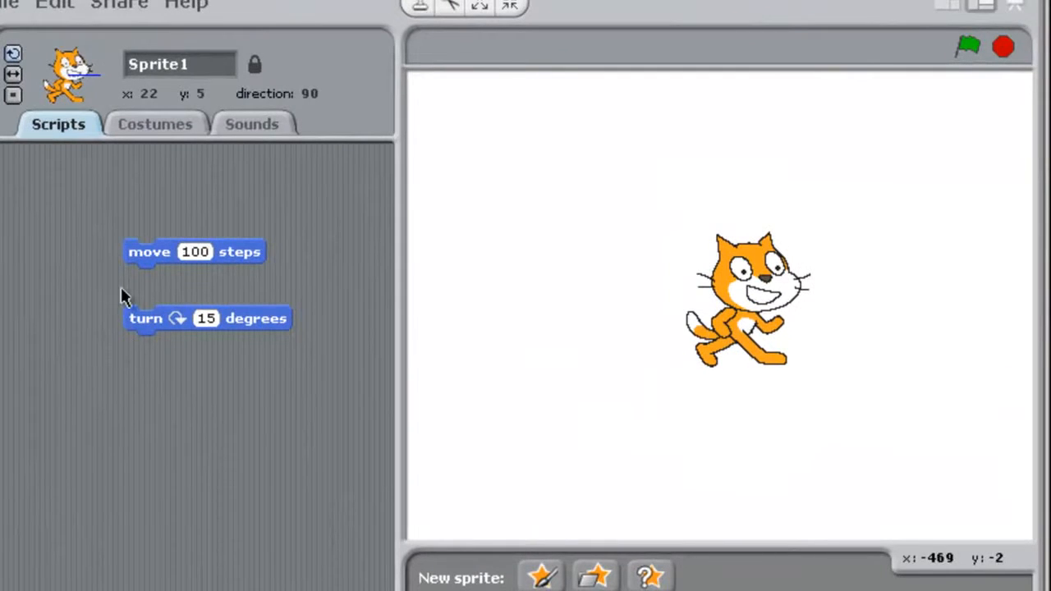
mouse_move(211, 325)
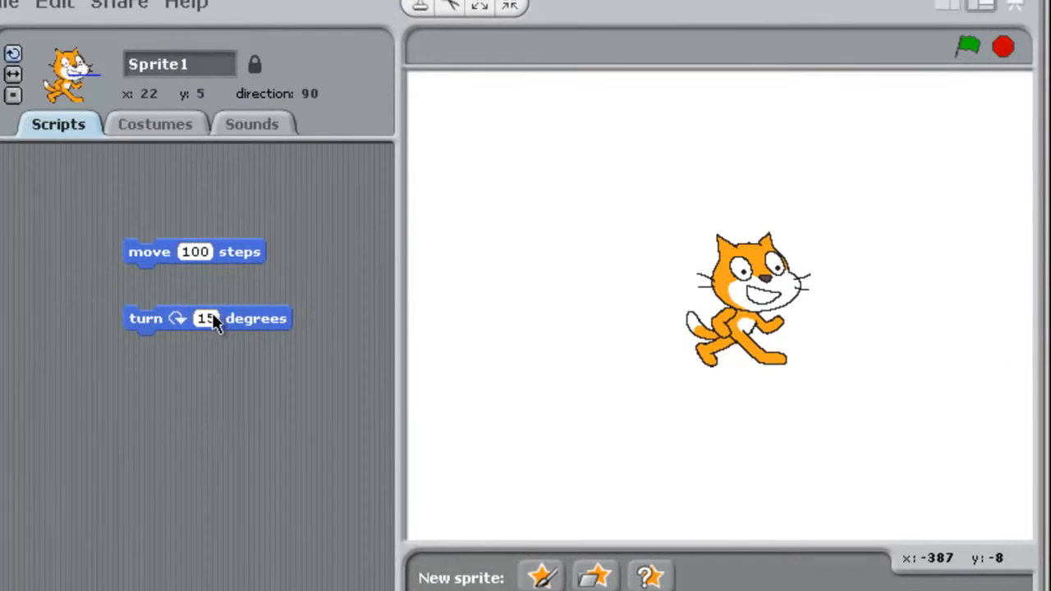
left_click(204, 318)
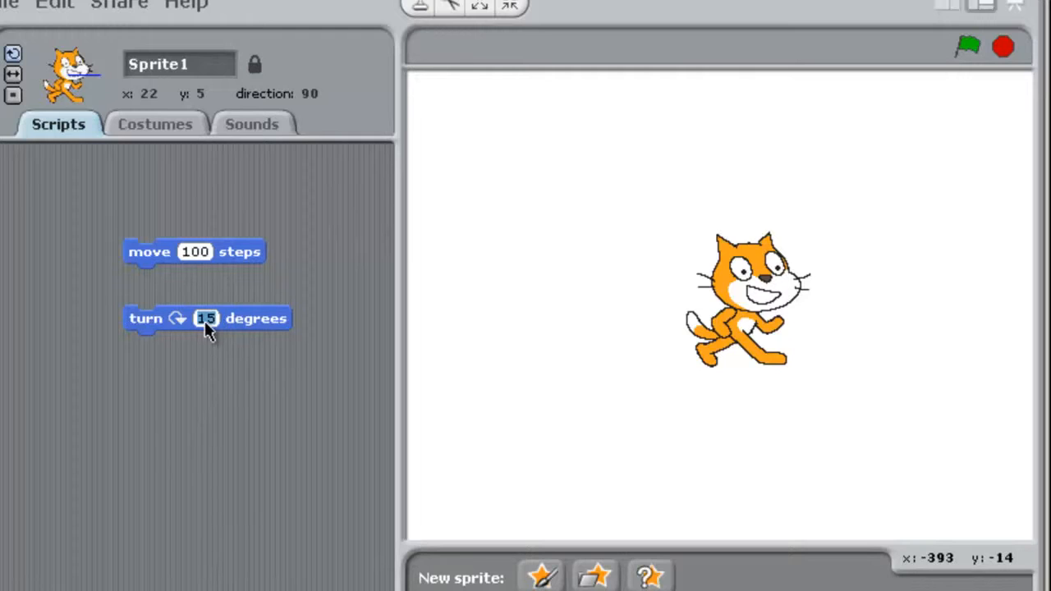
type("90")
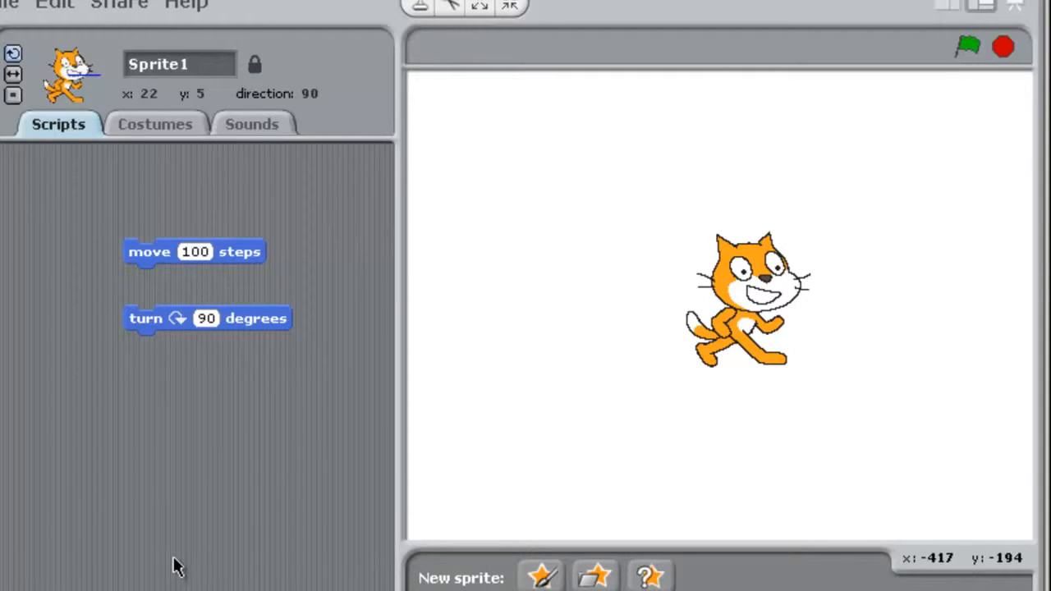
mouse_move(261, 278)
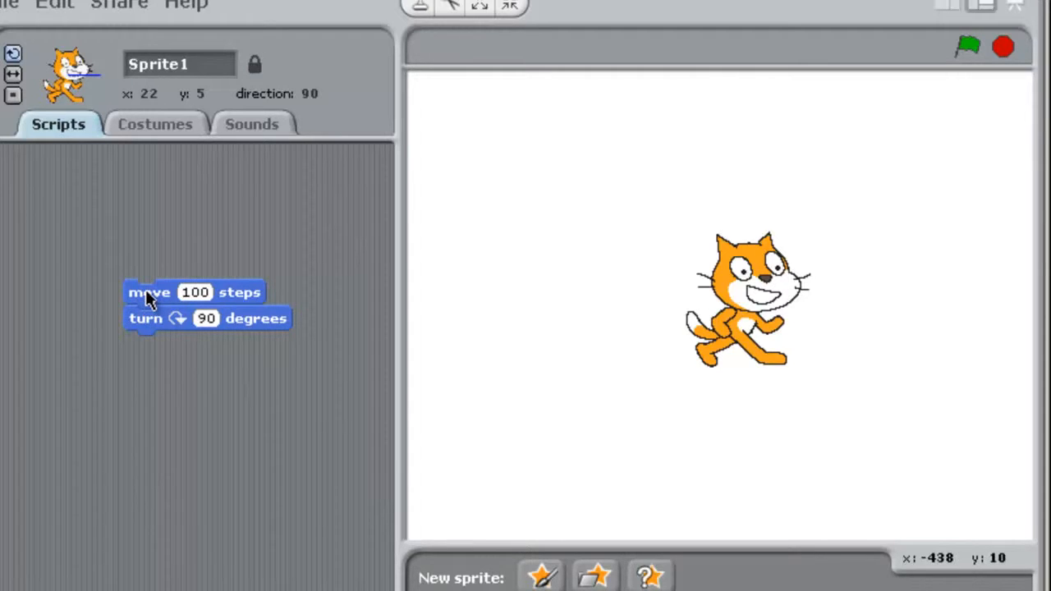
- Run the move-and-turn stack twice so the cat moves and rotates
left_click(151, 292)
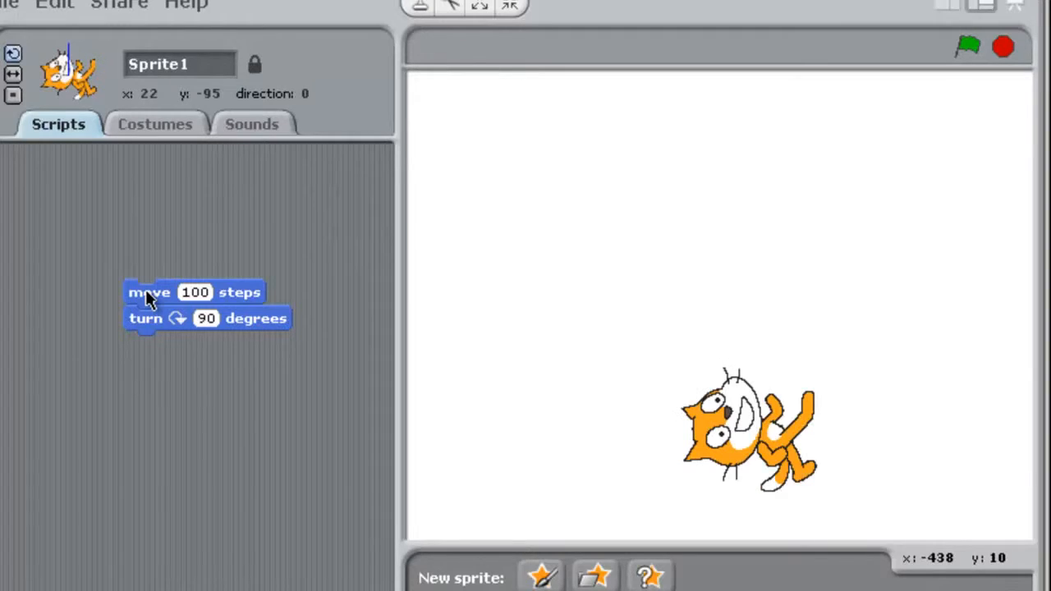
left_click(149, 292)
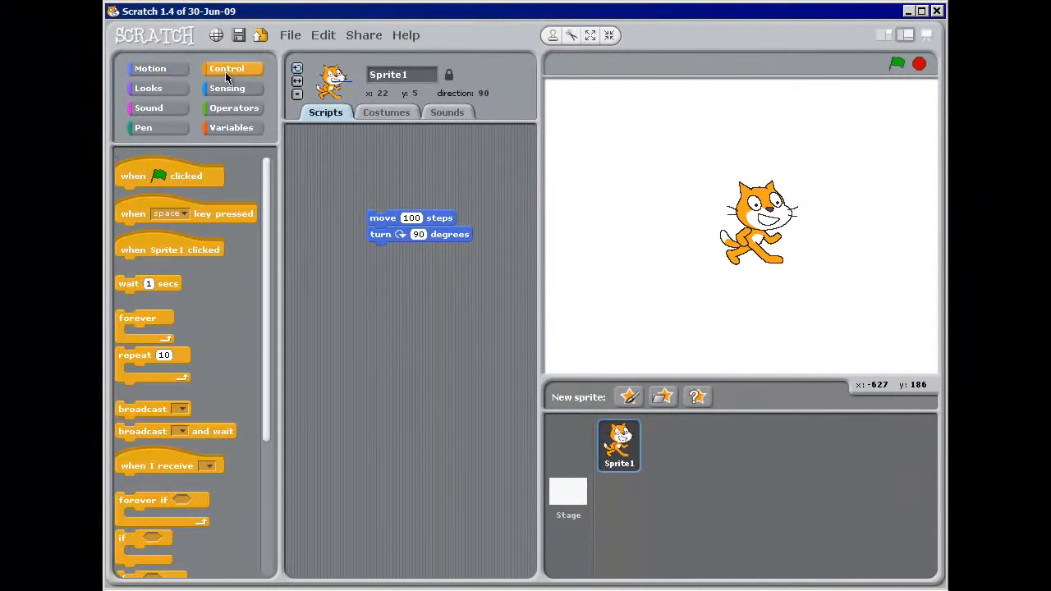
mouse_move(161, 343)
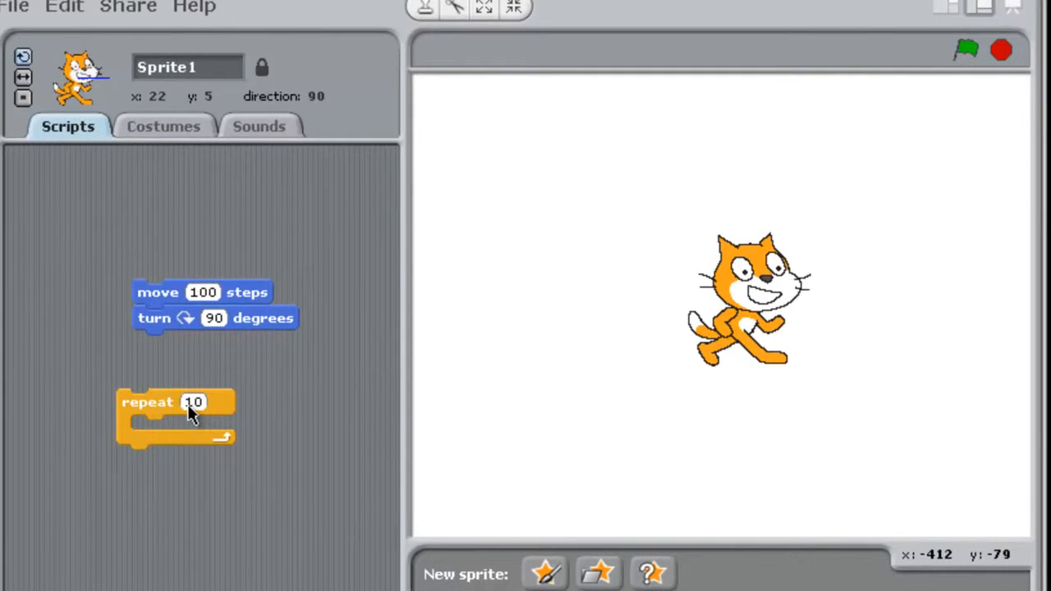
- Set the repeat loop to 4 and drop the move and turn blocks inside it
left_click(191, 402)
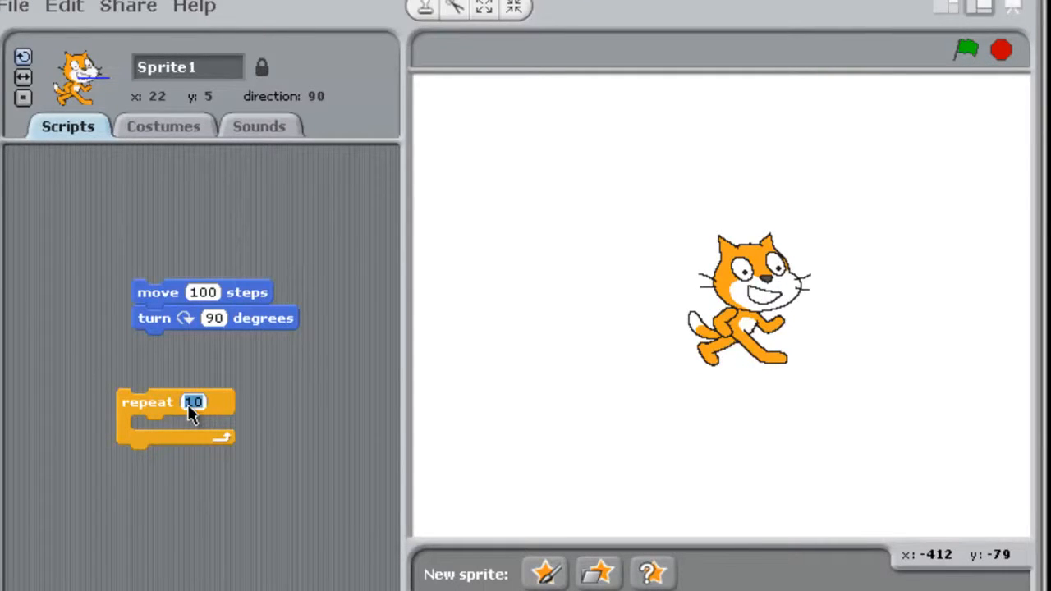
type("4")
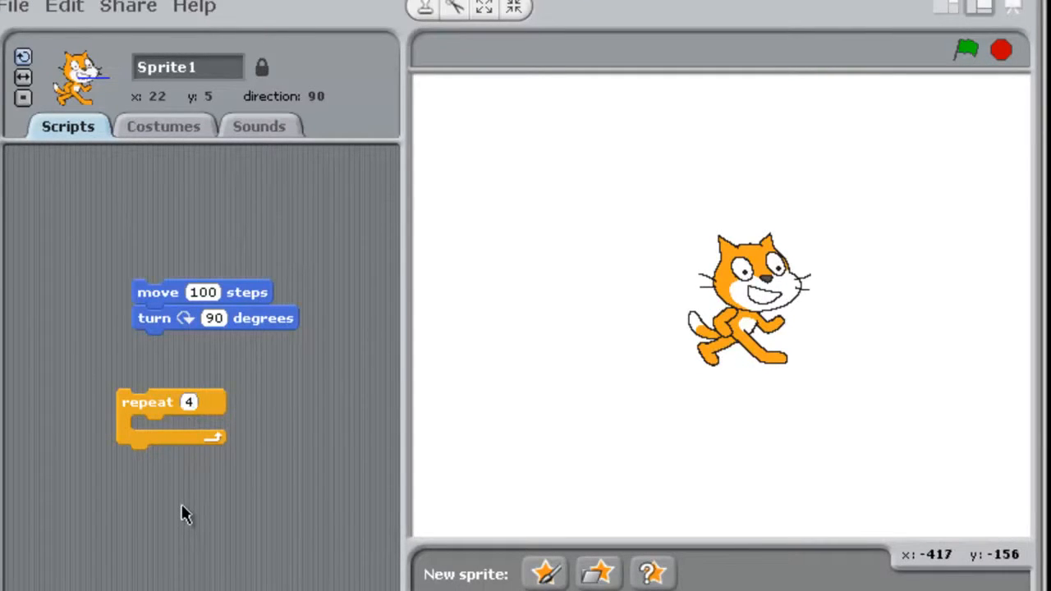
mouse_move(165, 440)
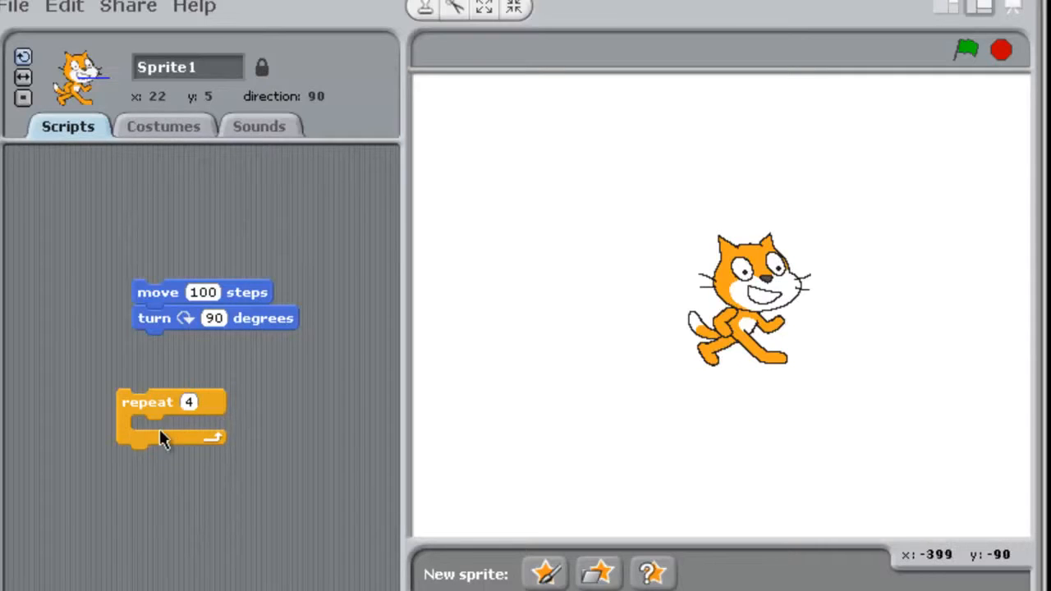
mouse_move(171, 293)
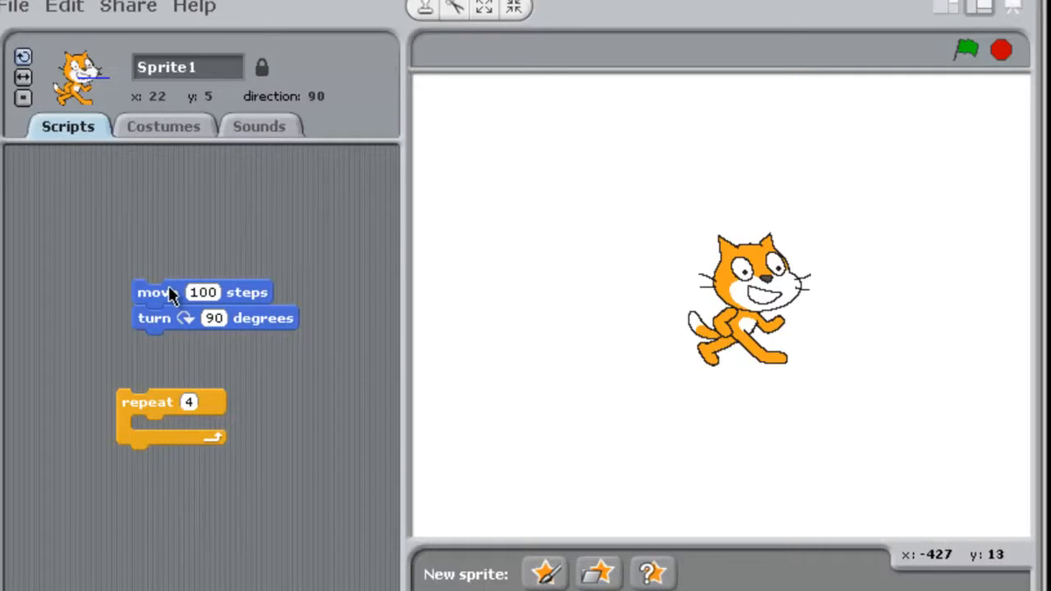
right_click(156, 292)
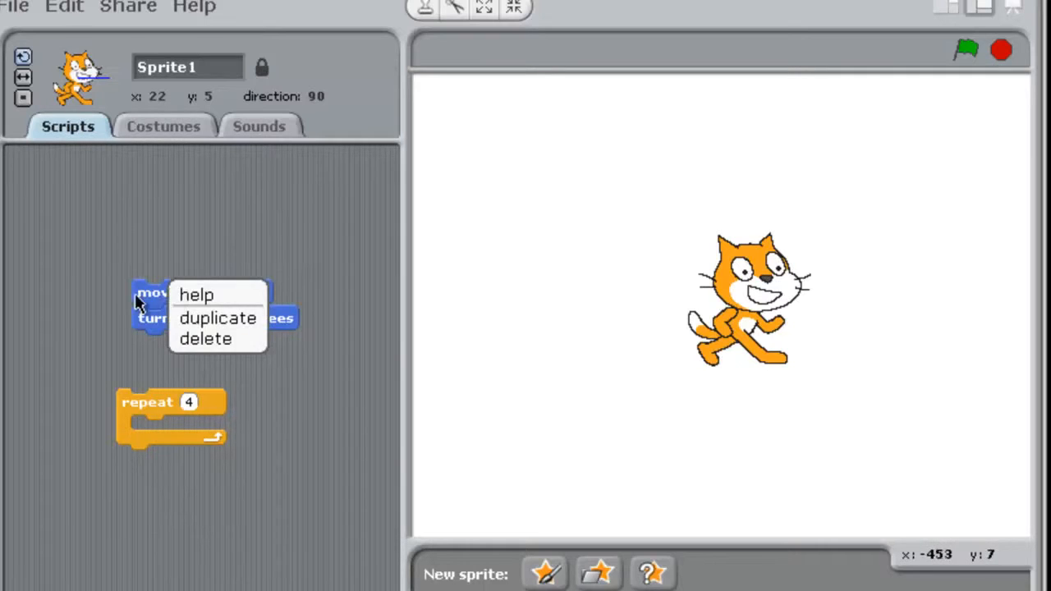
left_click(156, 307)
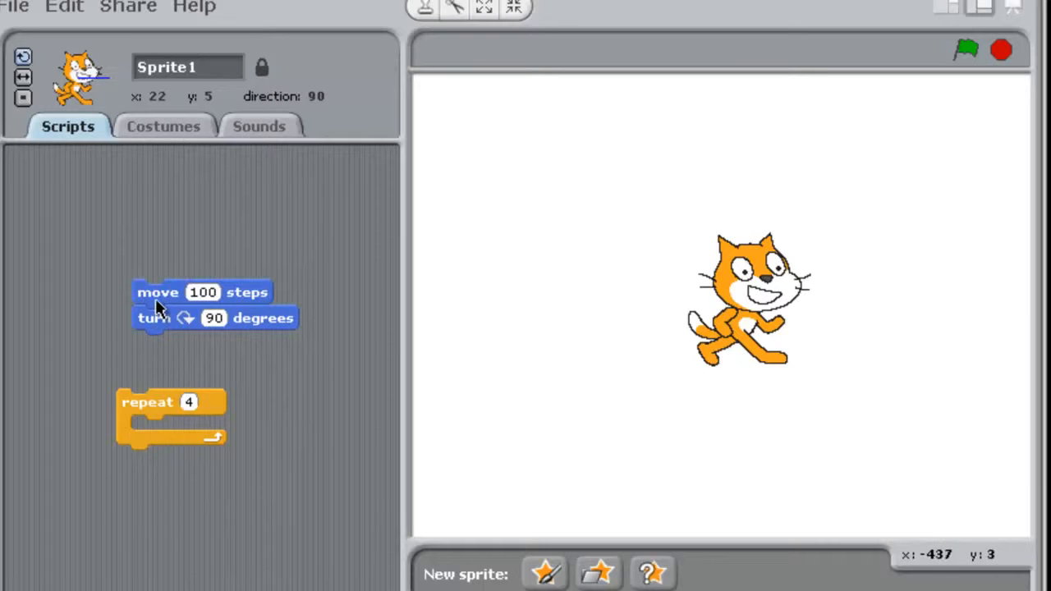
left_click_drag(156, 295, 156, 427)
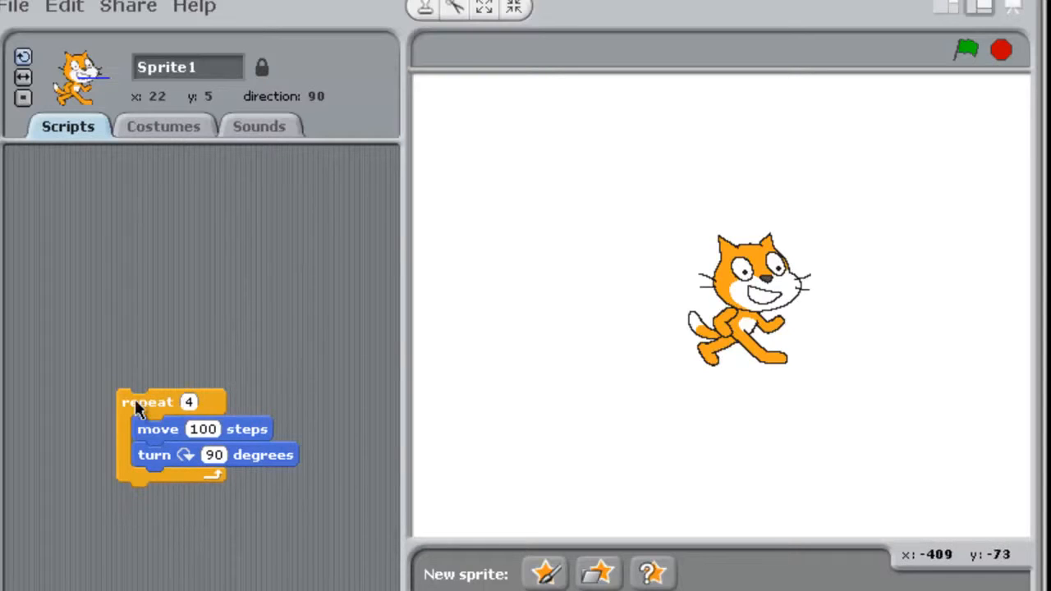
mouse_move(179, 502)
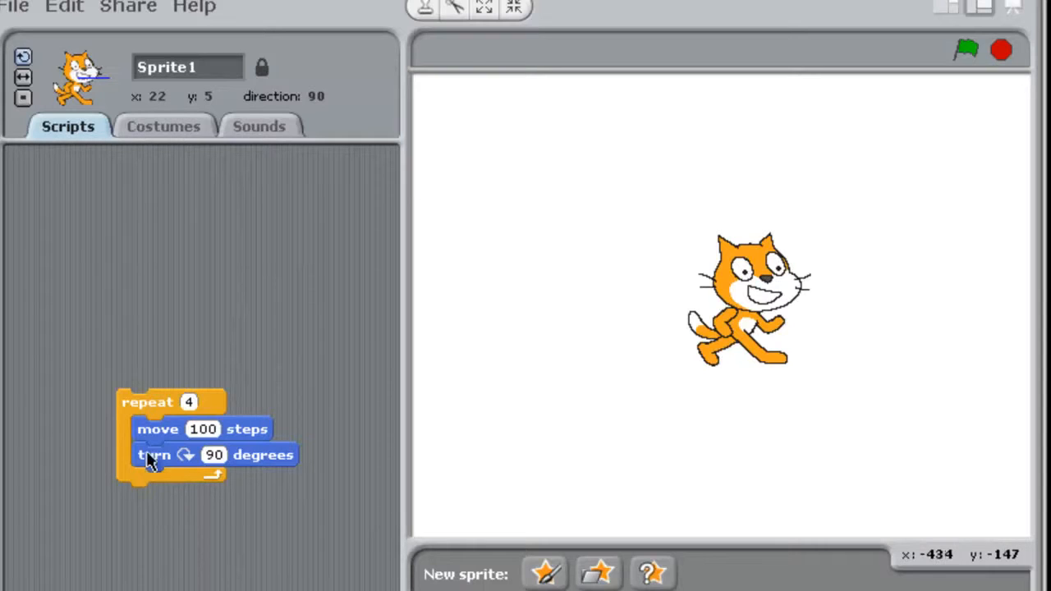
mouse_move(161, 395)
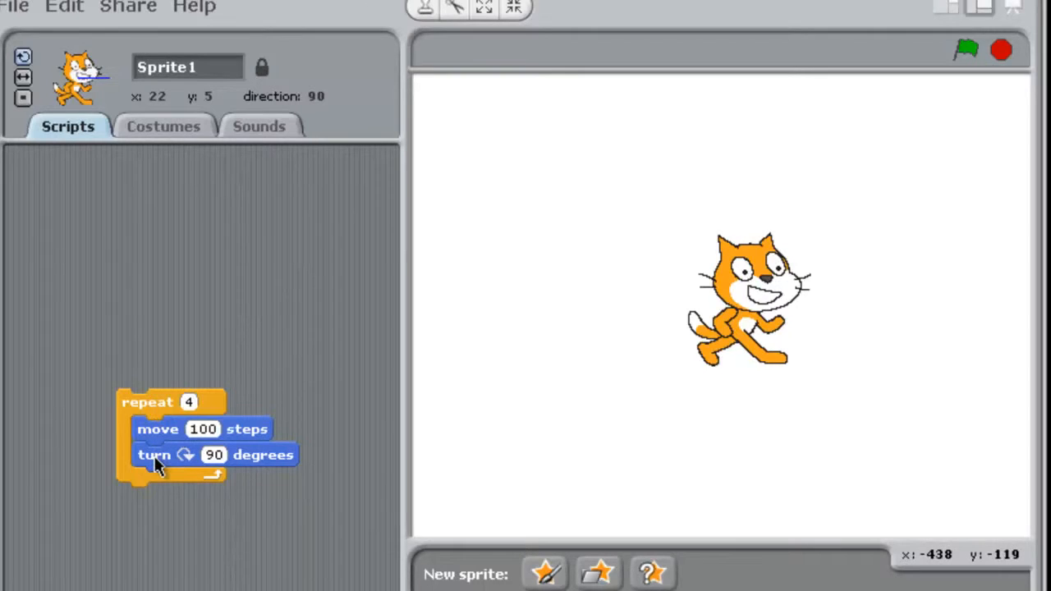
mouse_move(173, 434)
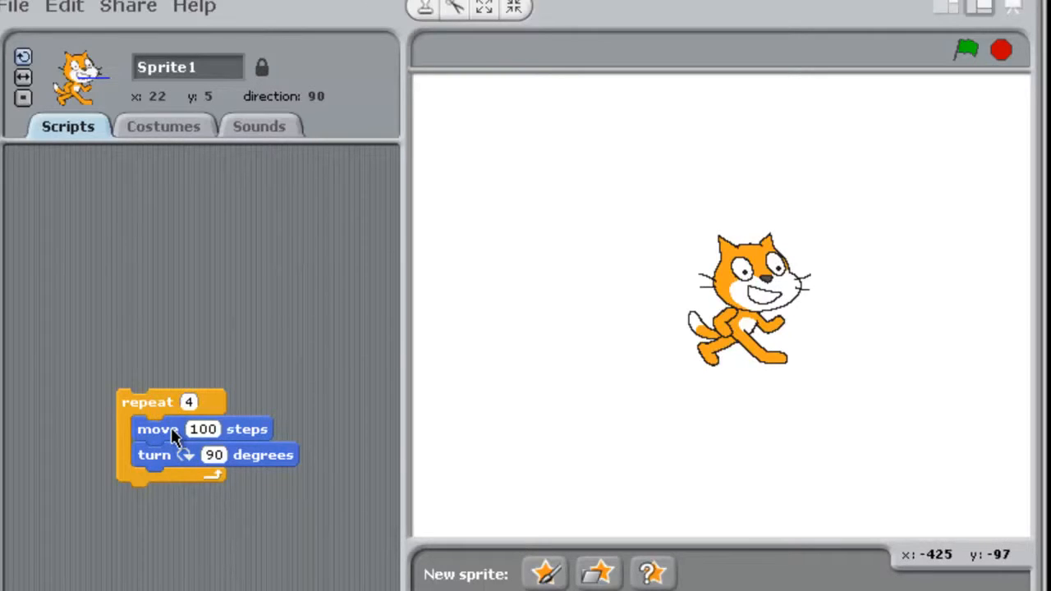
- Insert a wait 1 secs block between move and turn in the loop and run it
left_click_drag(173, 429, 181, 470)
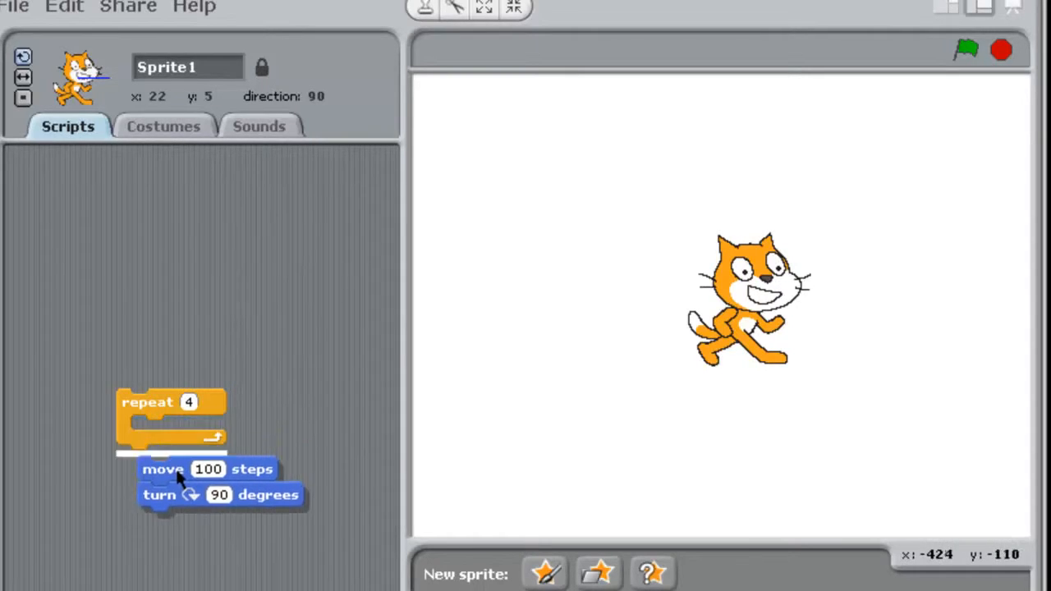
left_click_drag(172, 473, 172, 517)
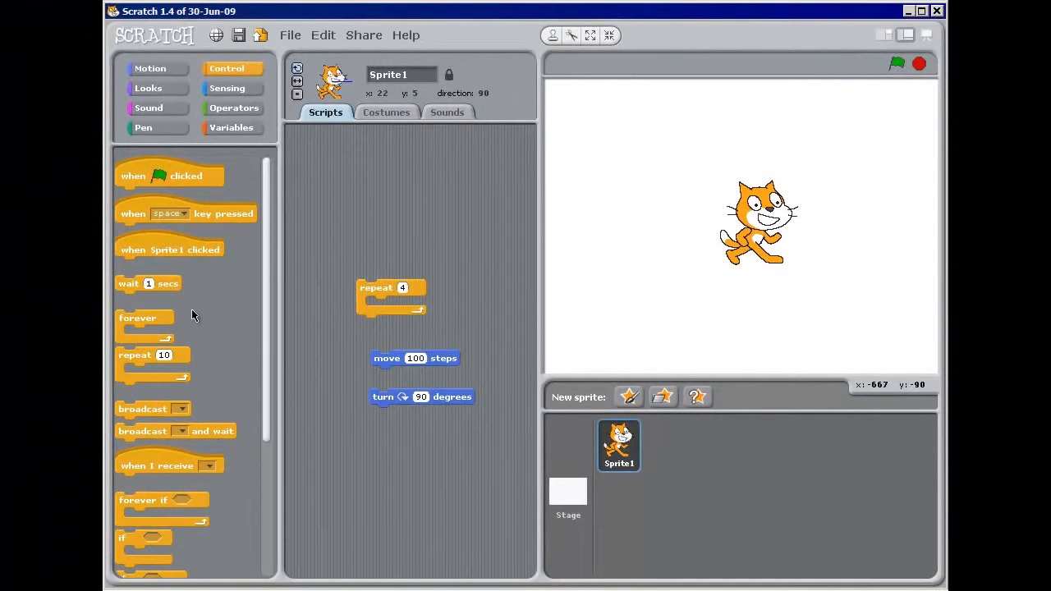
left_click_drag(147, 282, 413, 385)
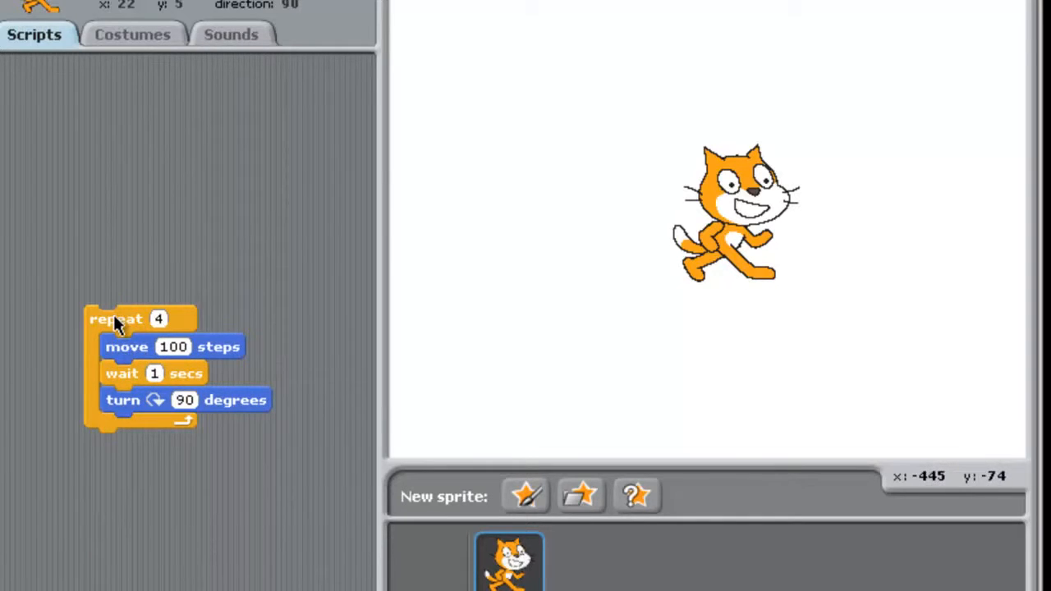
left_click(118, 318)
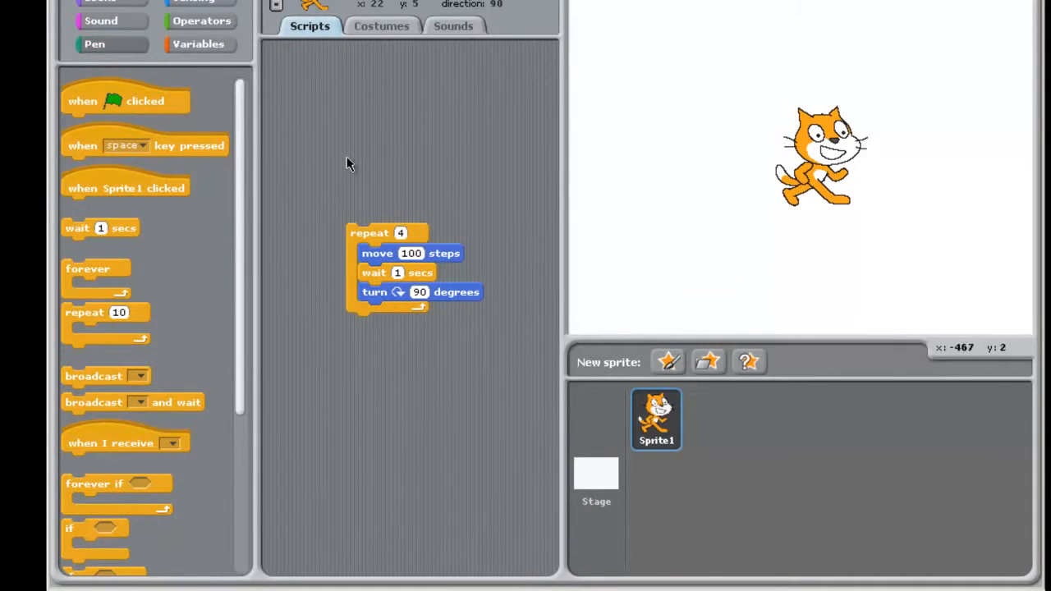
- Switch to the Pen category to get a pen down block for the script
left_click(90, 44)
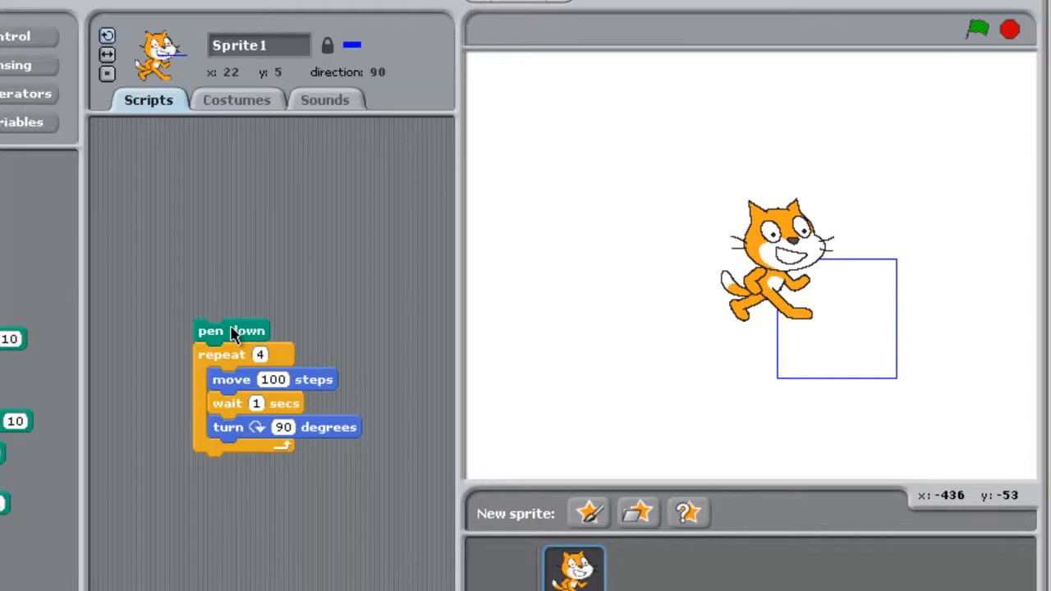
mouse_move(173, 271)
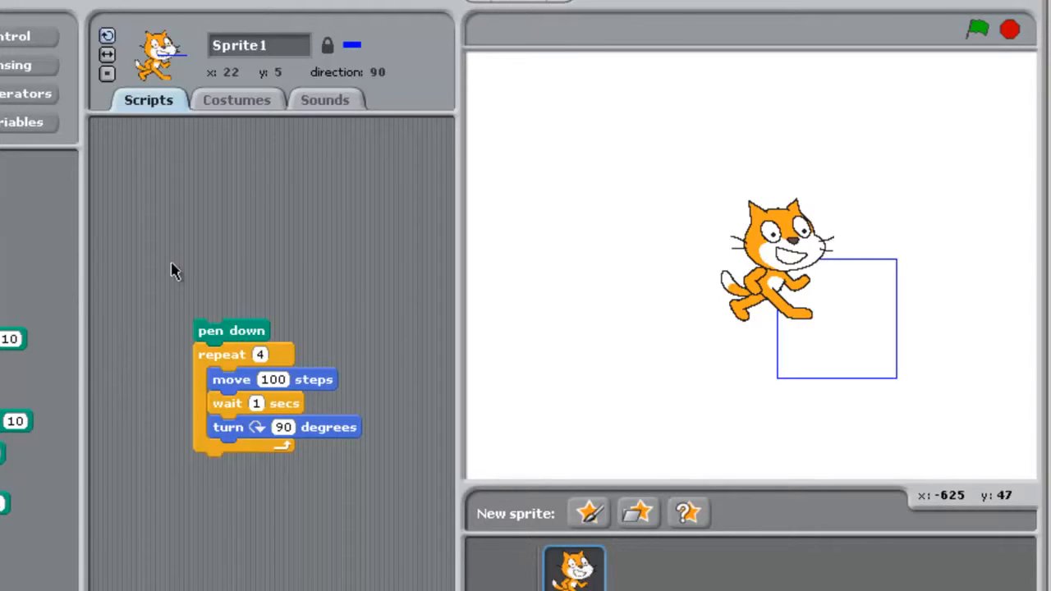
mouse_move(173, 289)
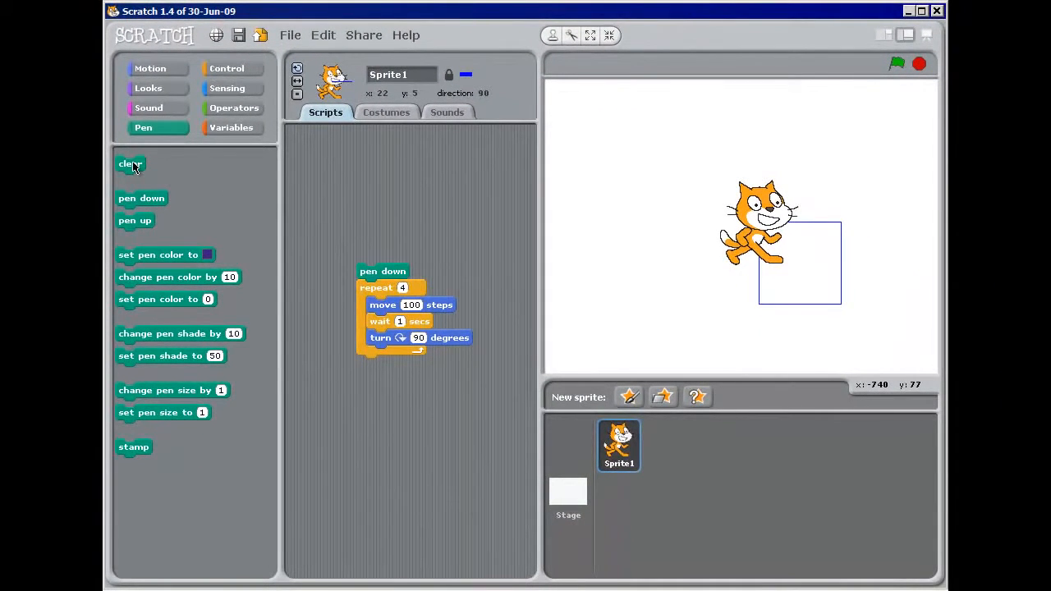
- Add a separate clear block to the scripts area to wipe the drawn square
left_click_drag(130, 164, 388, 173)
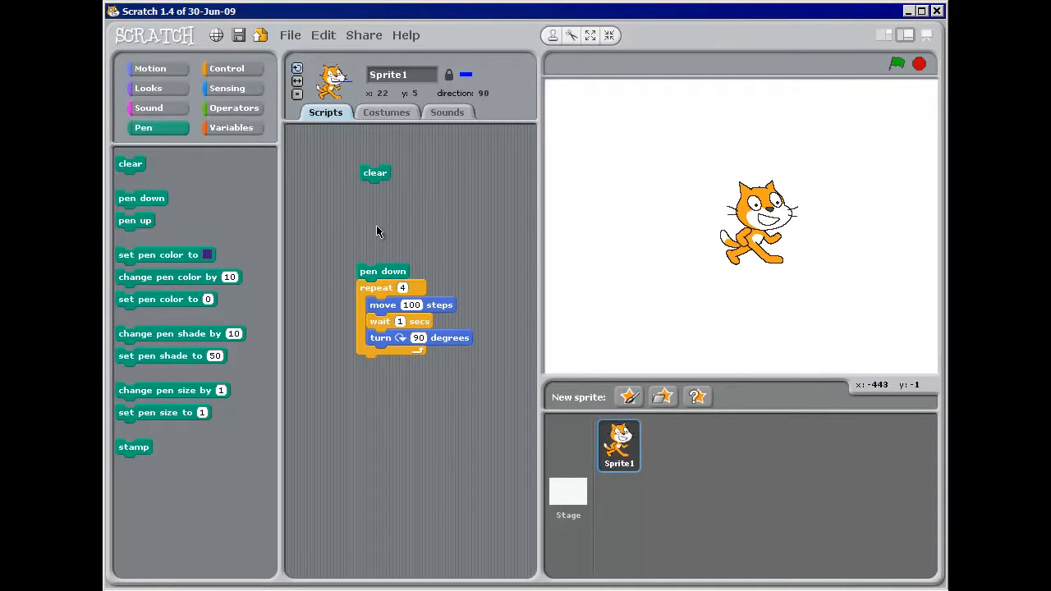
mouse_move(387, 236)
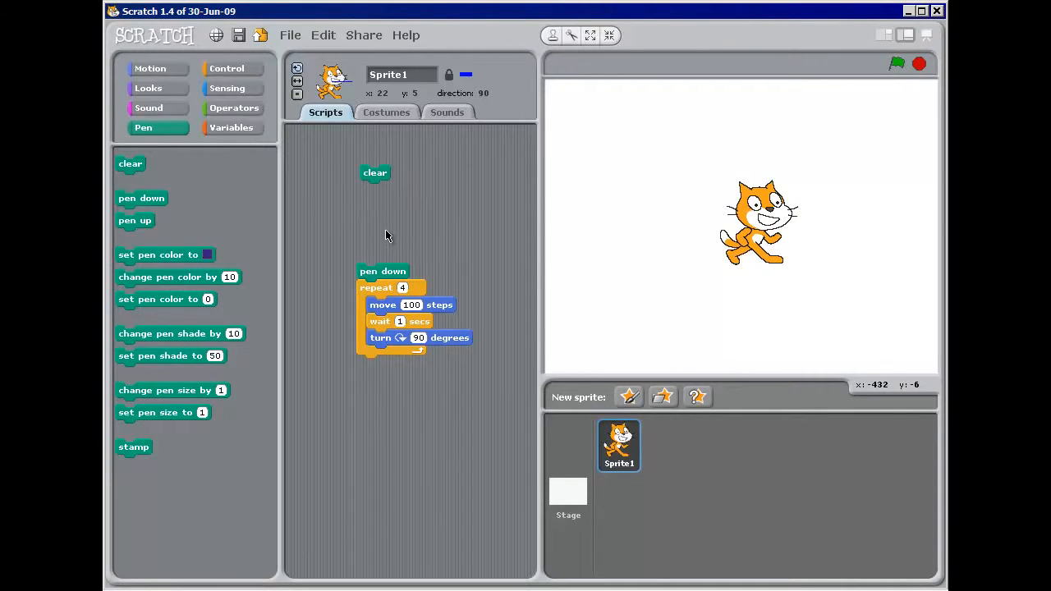
mouse_move(417, 262)
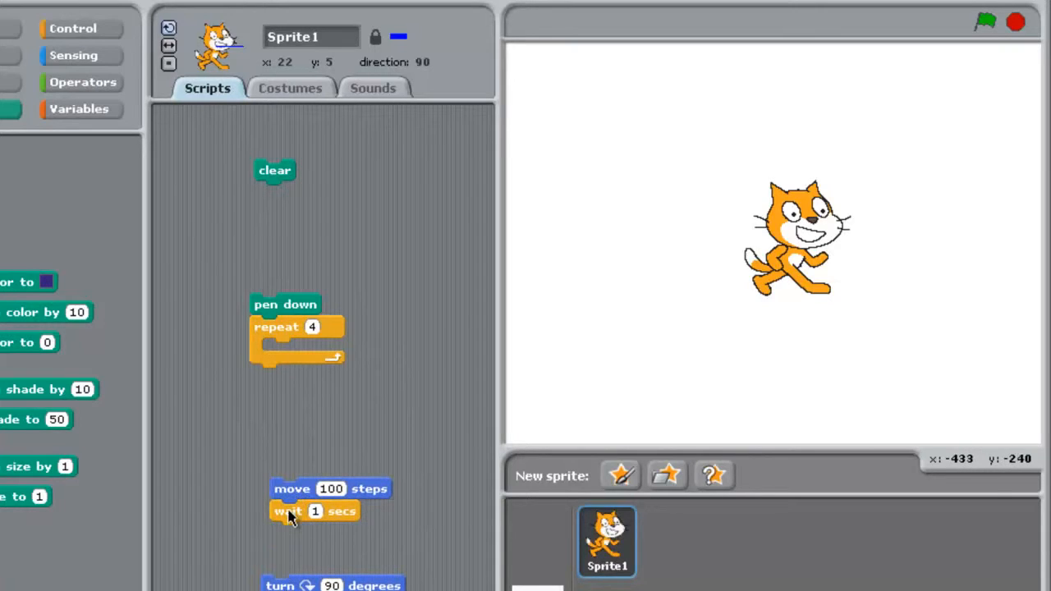
- Delete the wait block, rebuild move and turn inside the loop, and start editing the turn angle
left_click_drag(287, 511, 282, 534)
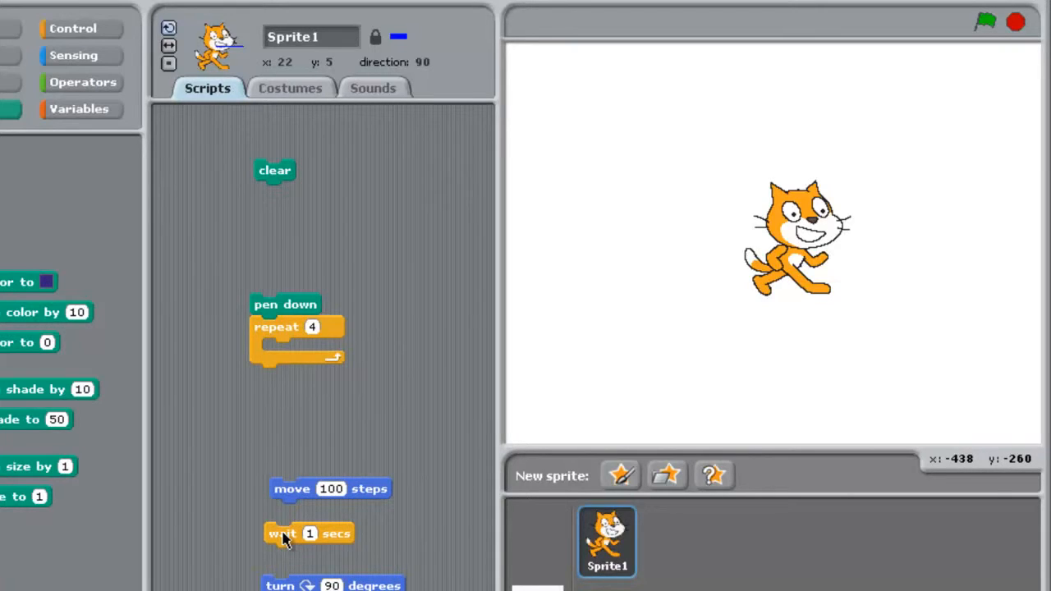
right_click(279, 535)
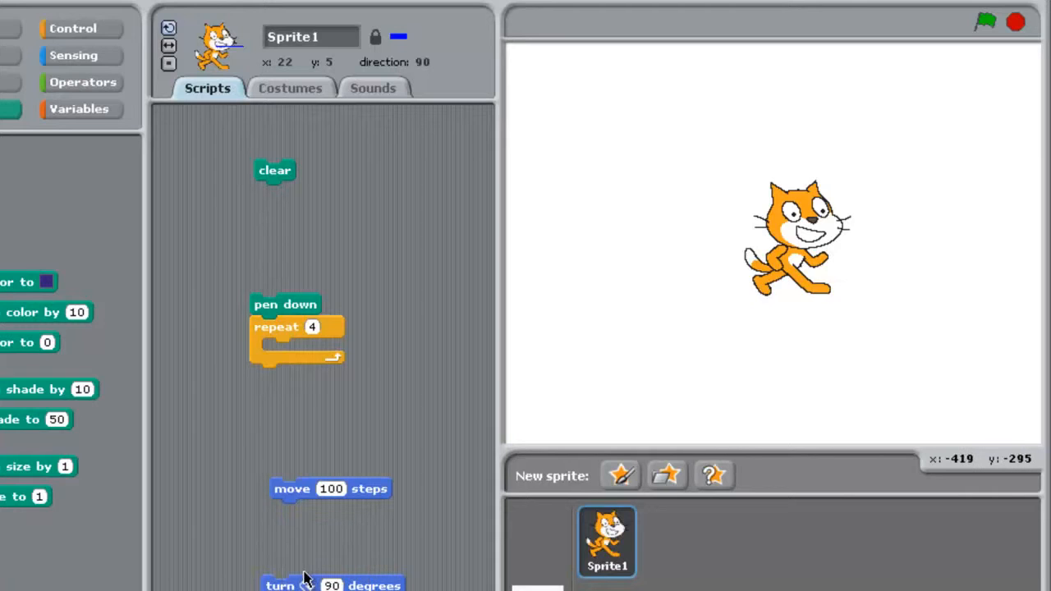
left_click_drag(304, 585, 312, 511)
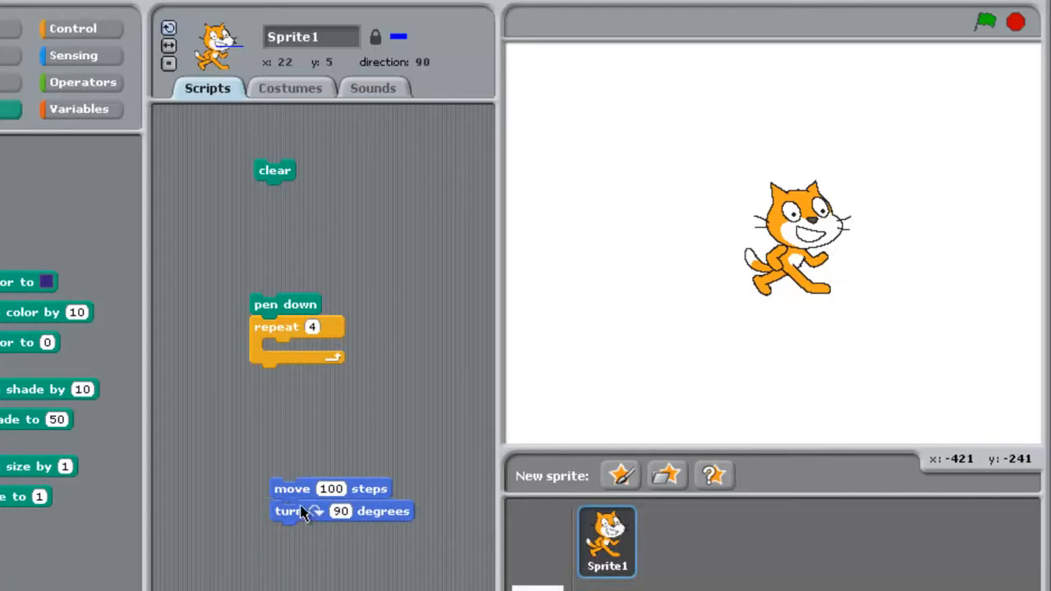
left_click_drag(304, 501, 312, 354)
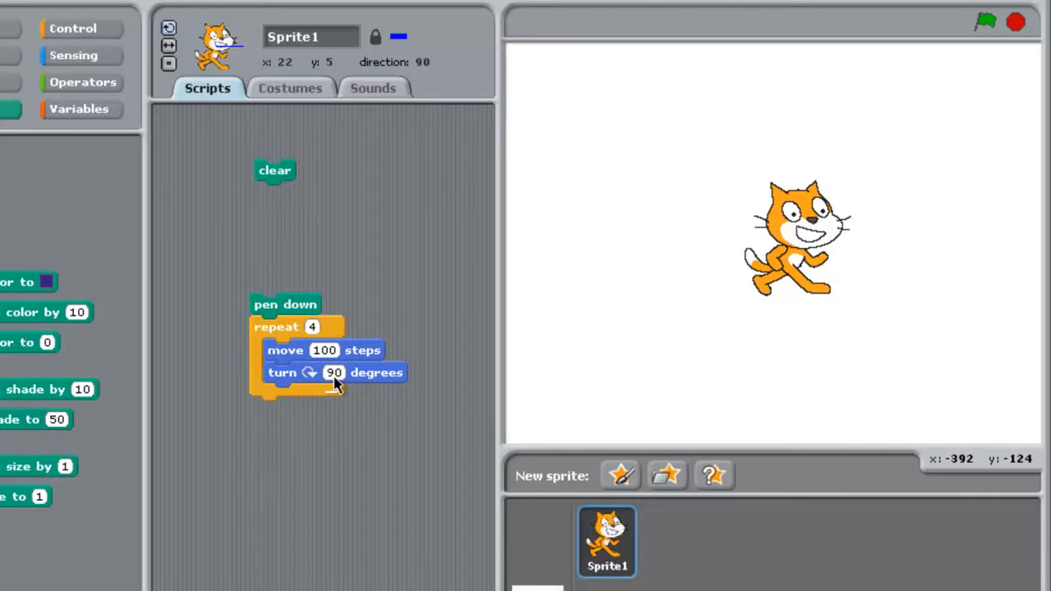
left_click(336, 371)
type("105")
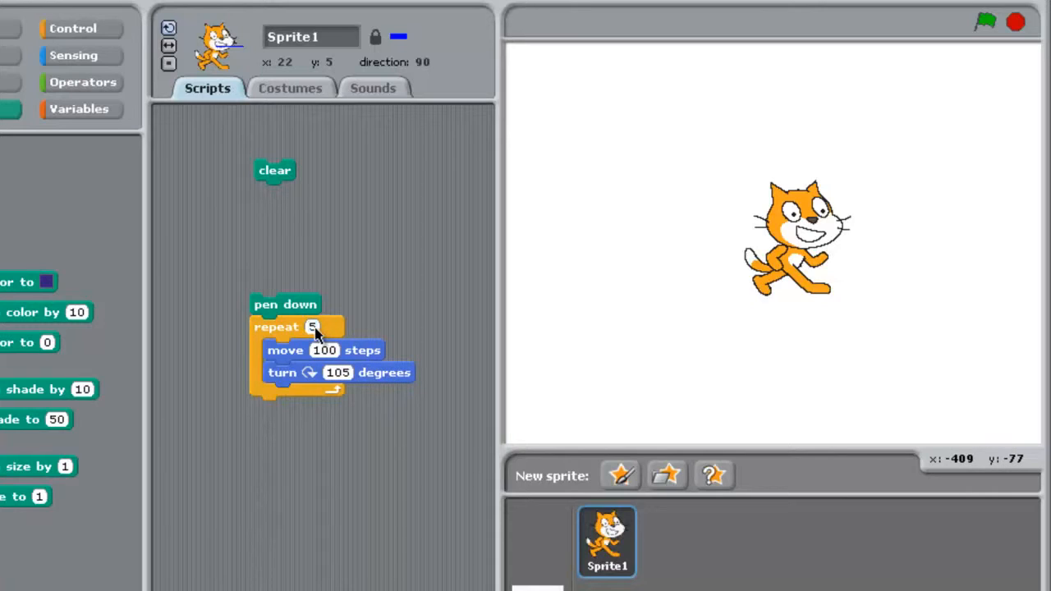
- Run the pen-down loop to draw the star pattern, then clear the stage
left_click(285, 304)
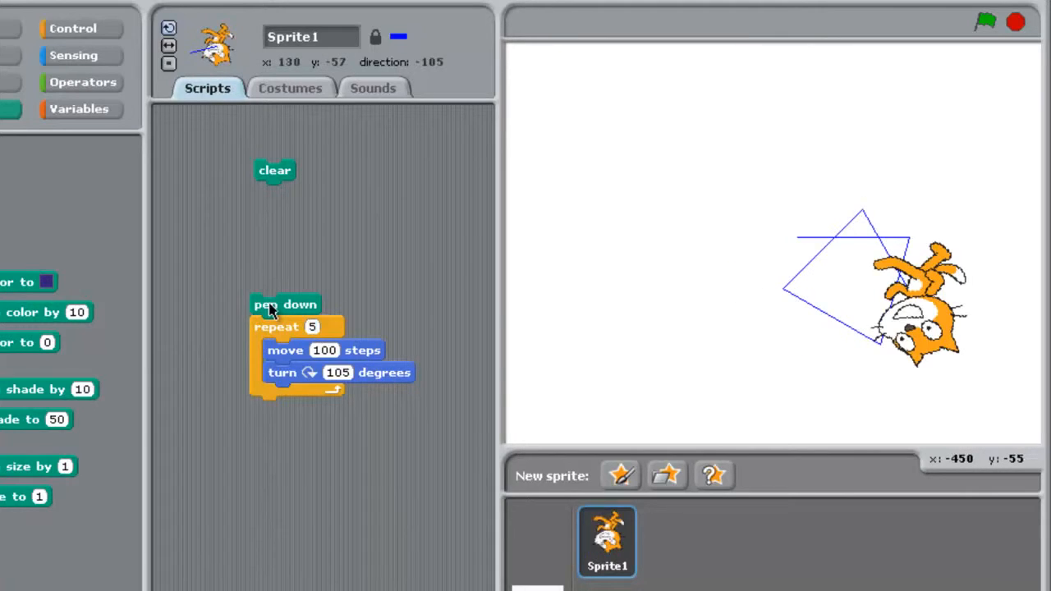
mouse_move(792, 283)
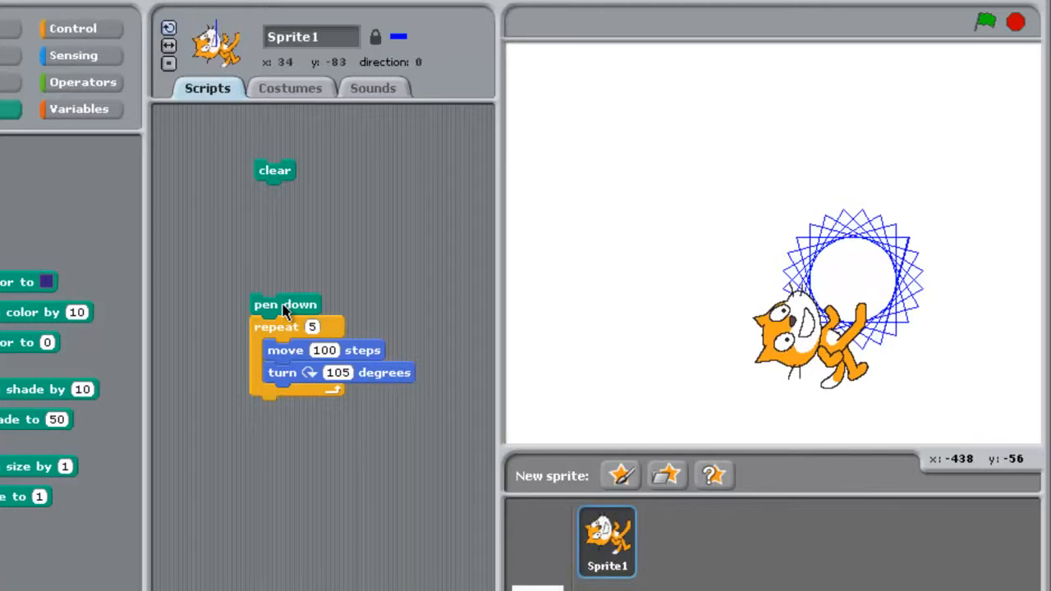
left_click(274, 171)
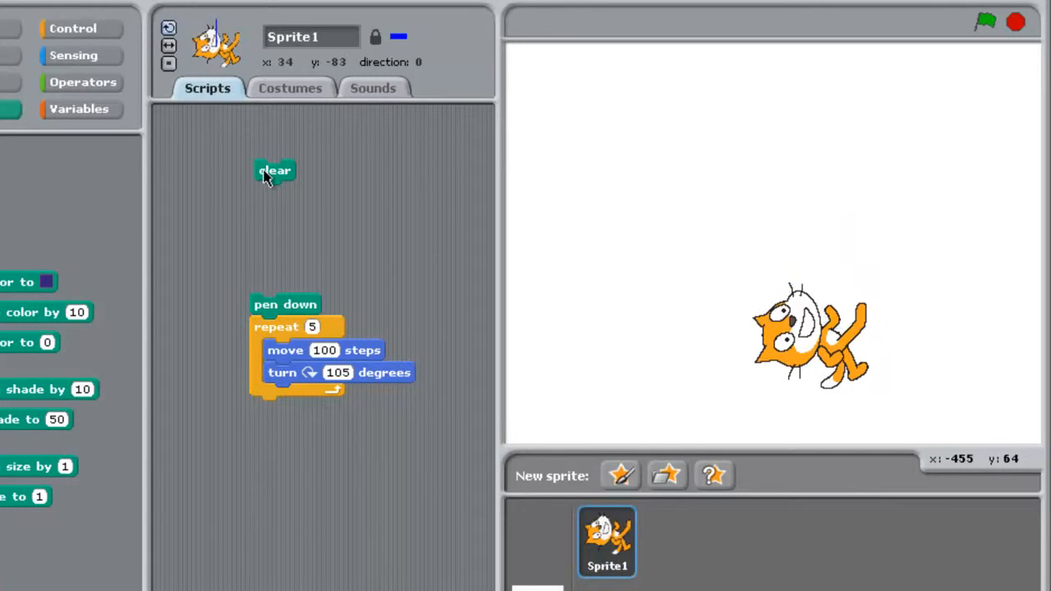
mouse_move(829, 353)
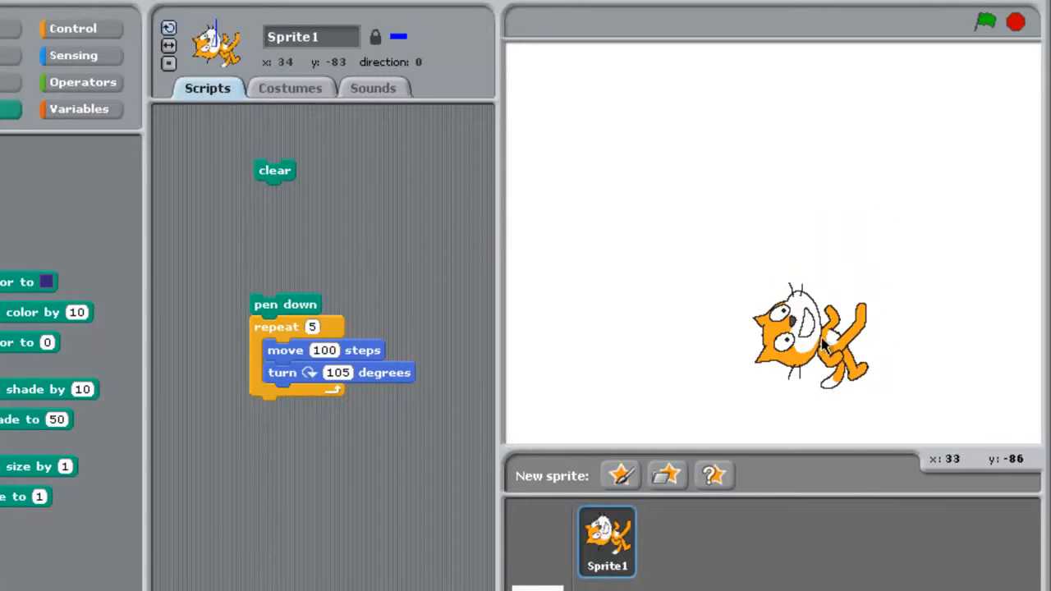
mouse_move(823, 320)
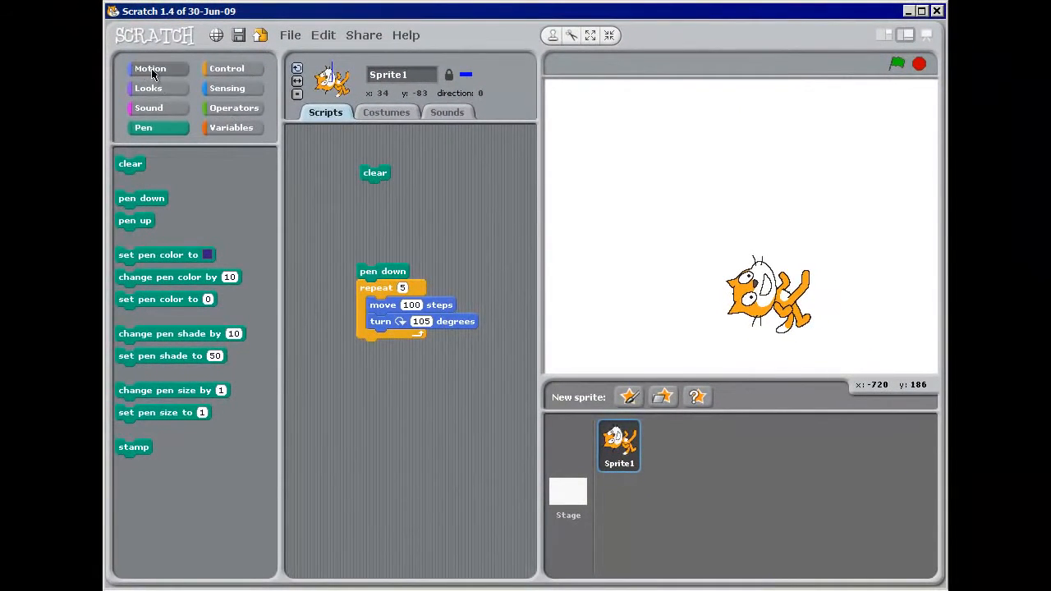
left_click(151, 69)
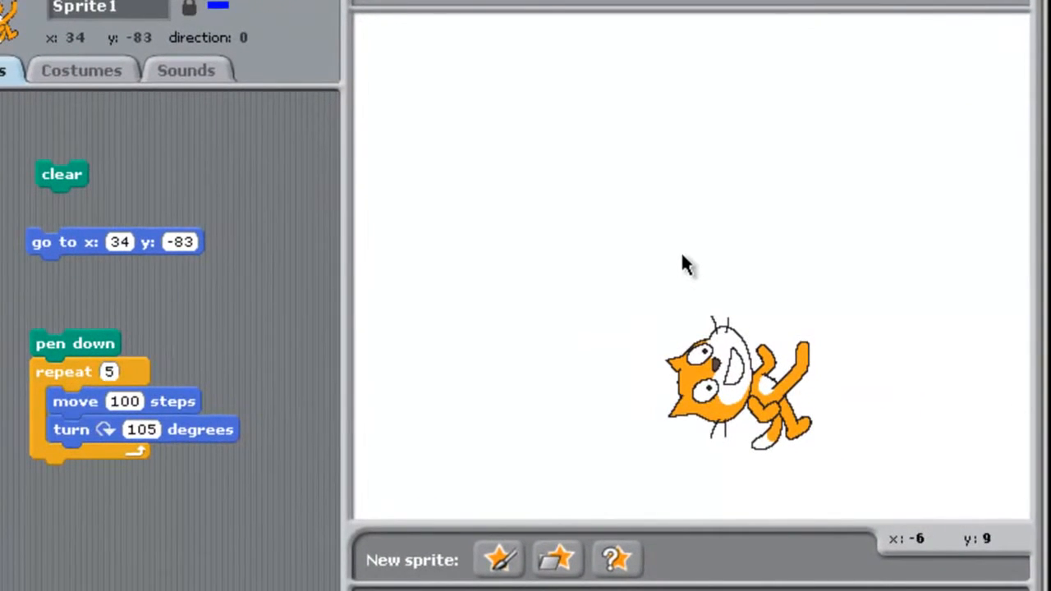
mouse_move(716, 269)
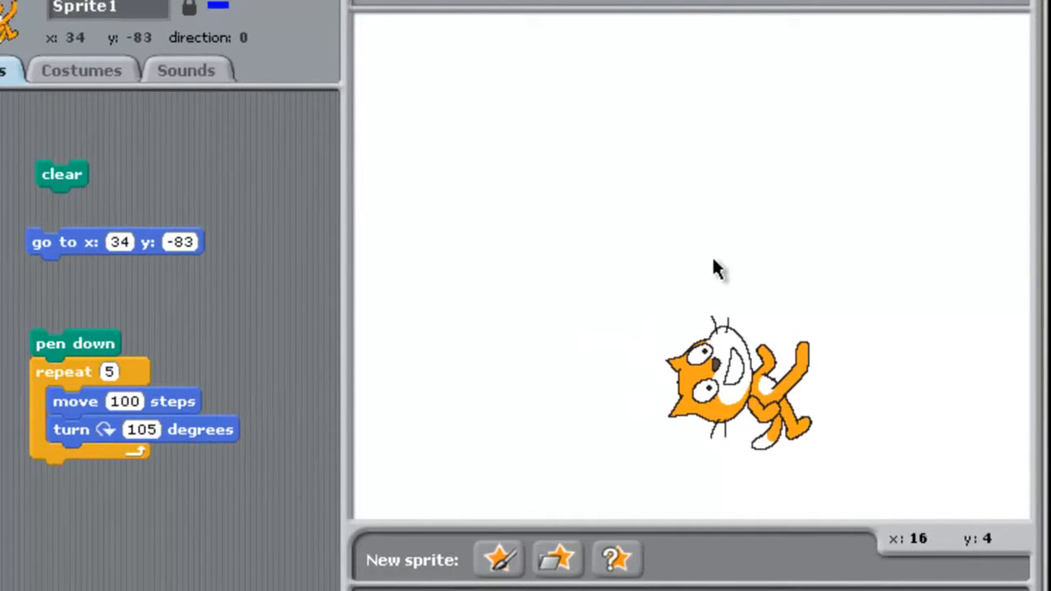
mouse_move(443, 296)
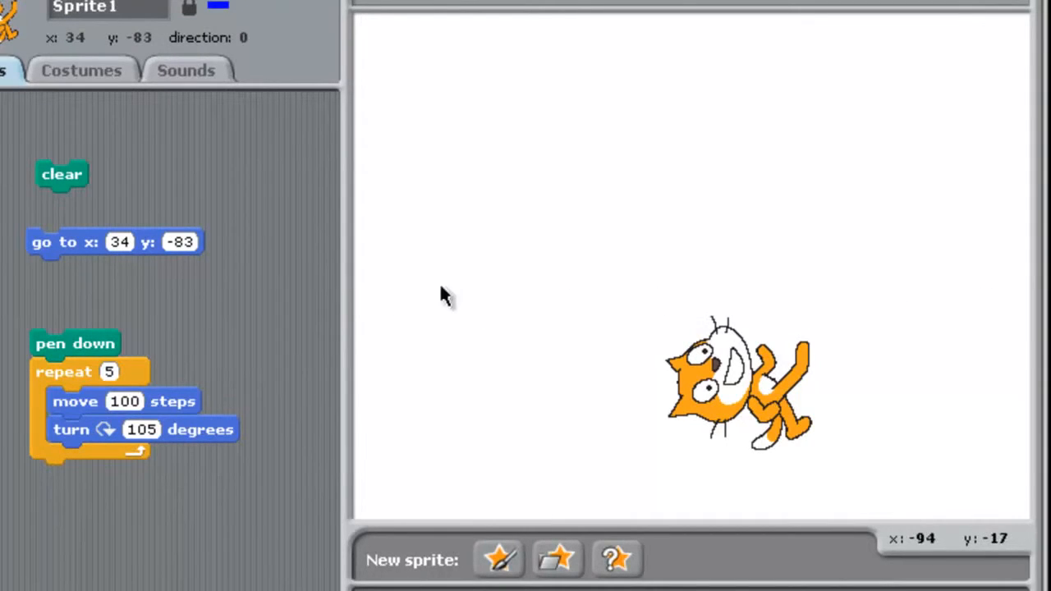
mouse_move(363, 287)
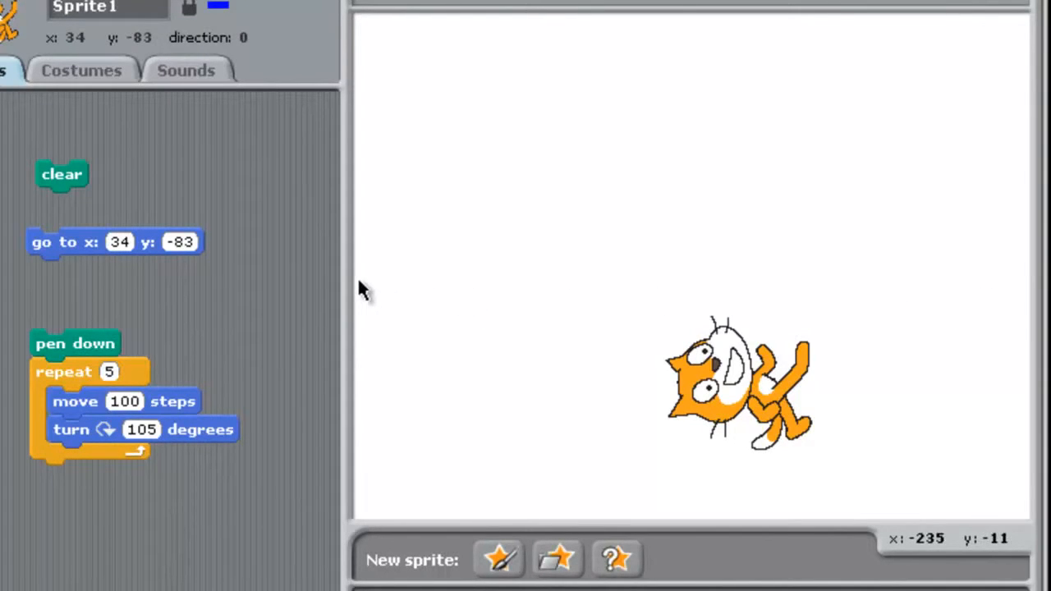
mouse_move(940, 289)
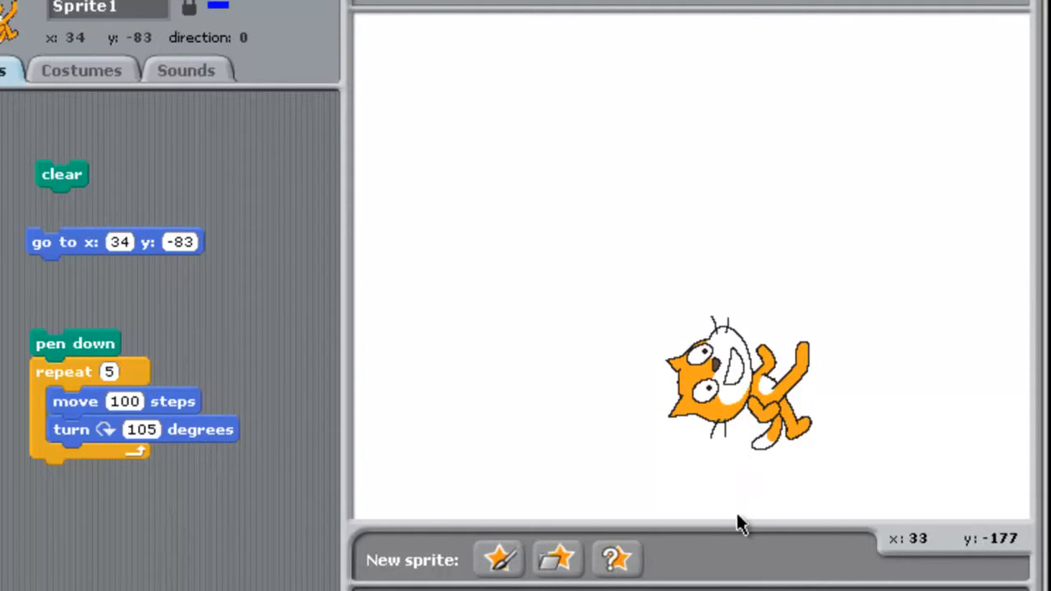
mouse_move(742, 526)
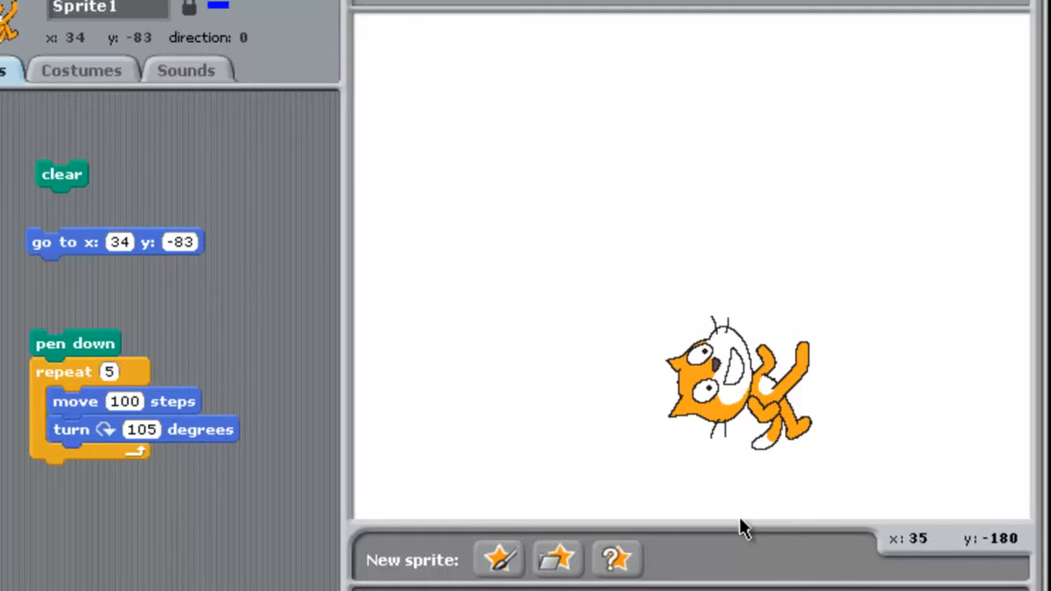
mouse_move(721, 16)
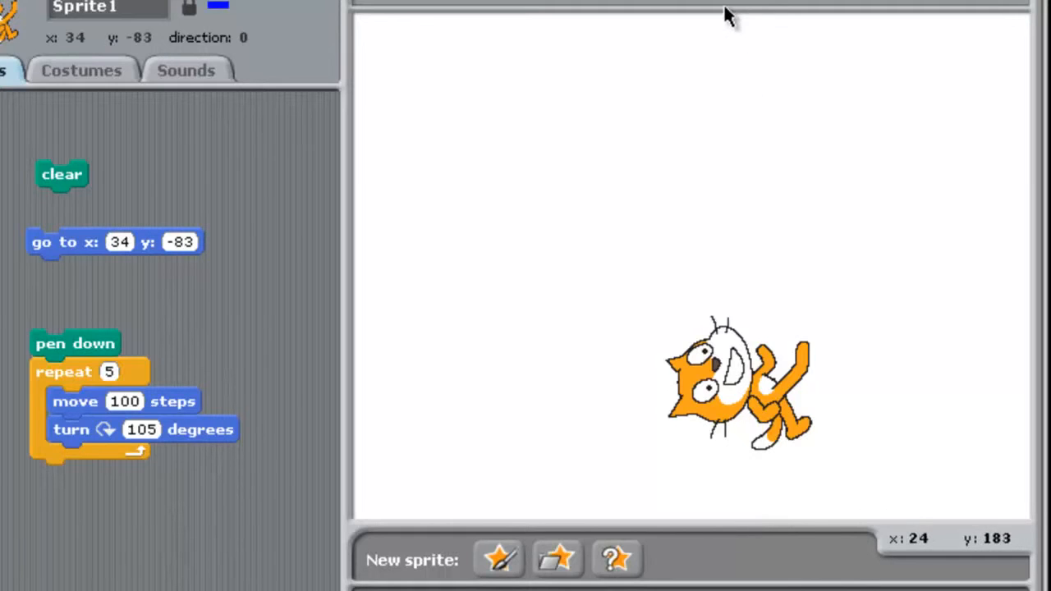
mouse_move(988, 545)
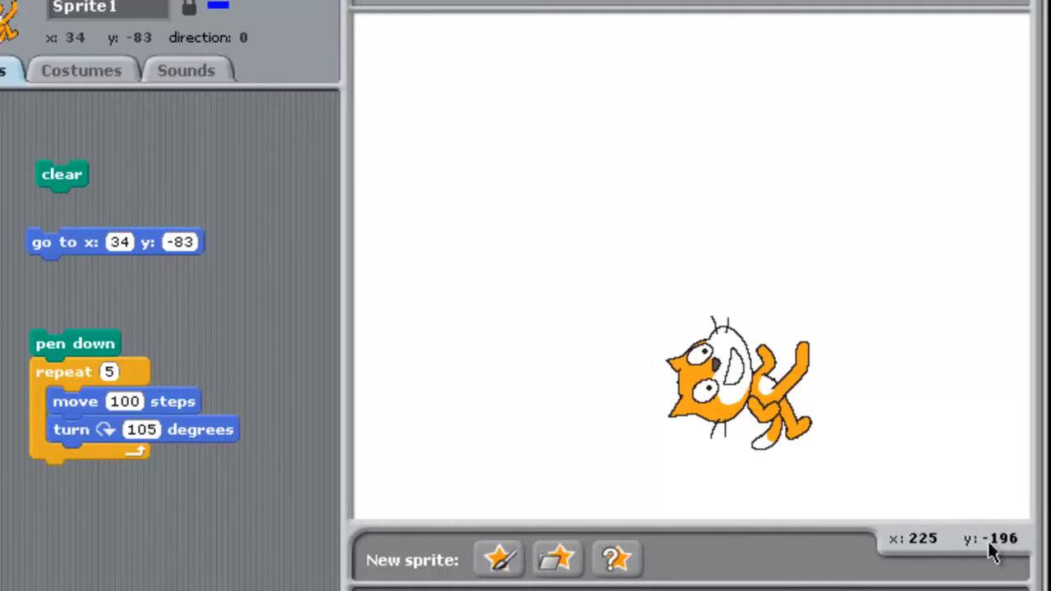
mouse_move(987, 551)
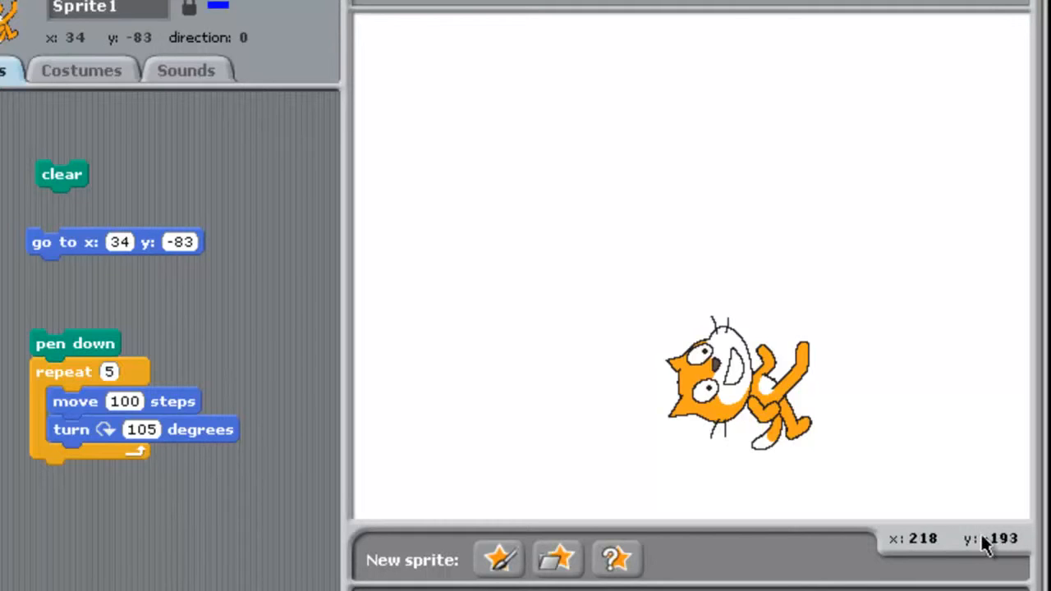
mouse_move(825, 368)
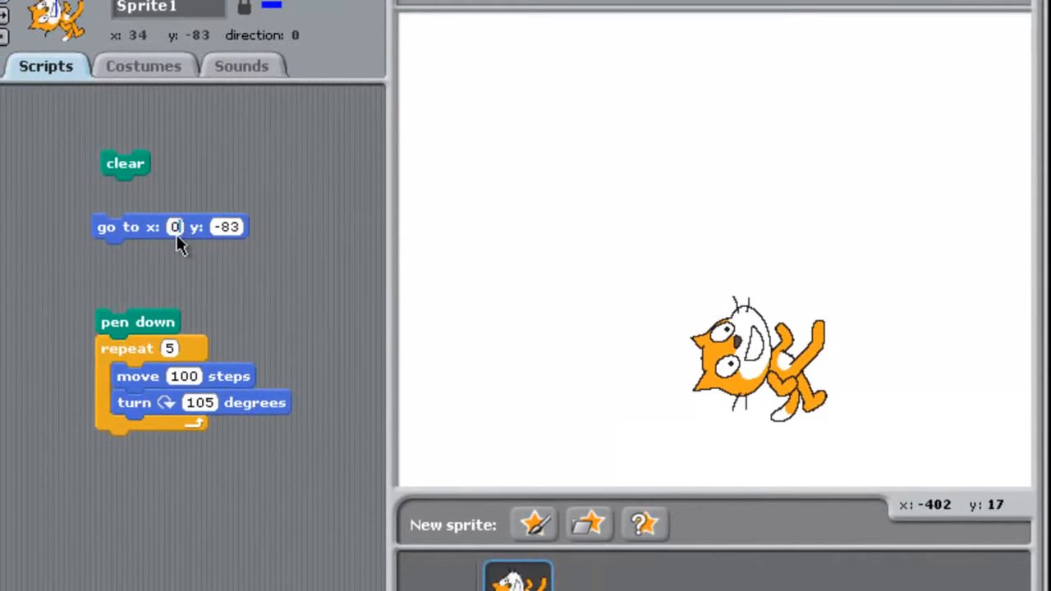
- Set the go to block's coordinate to 0 for the reset script
type("0")
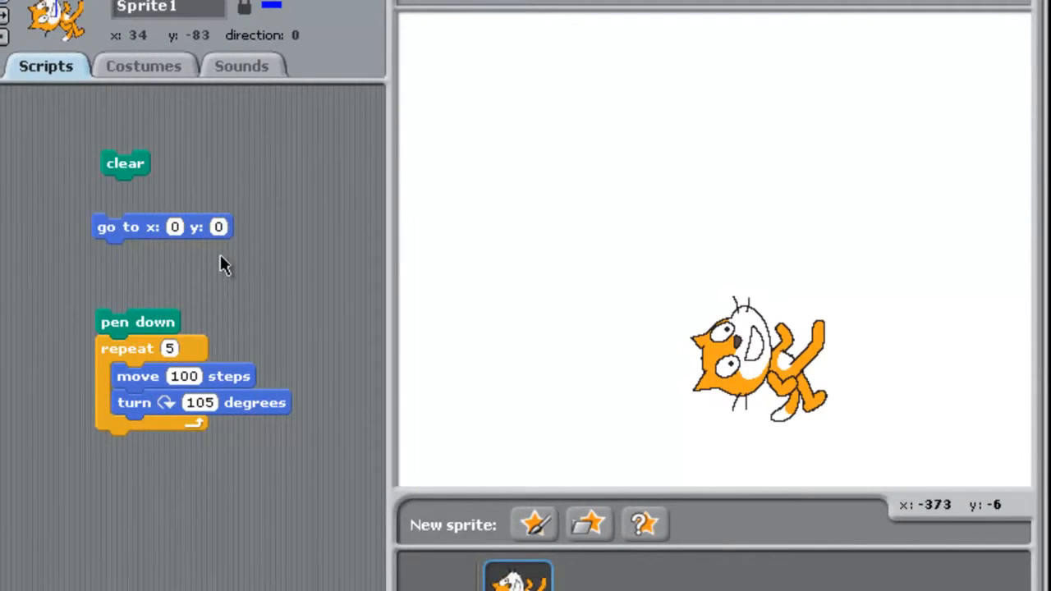
mouse_move(179, 269)
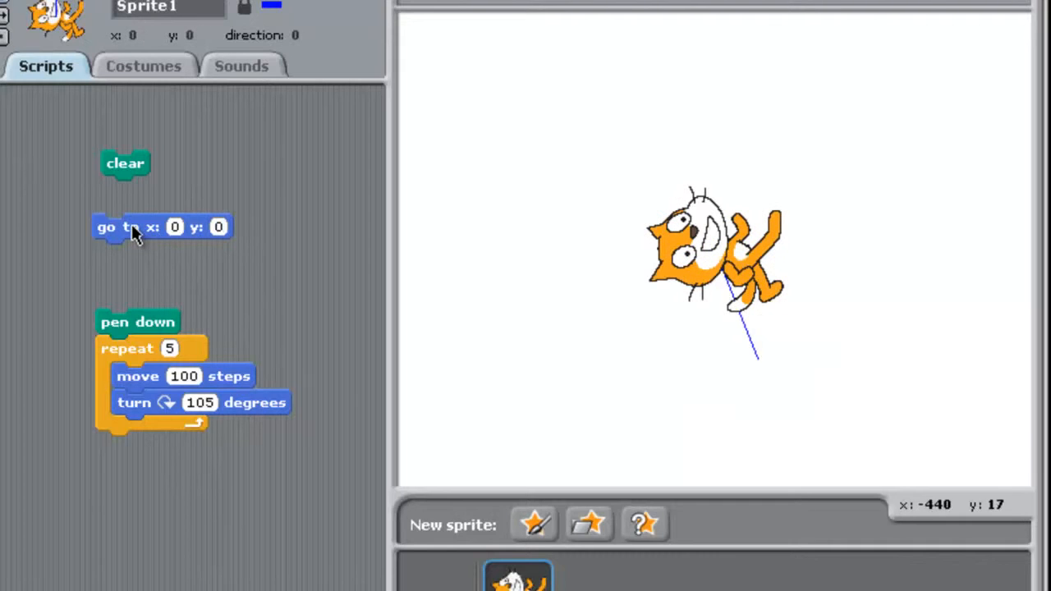
mouse_move(335, 197)
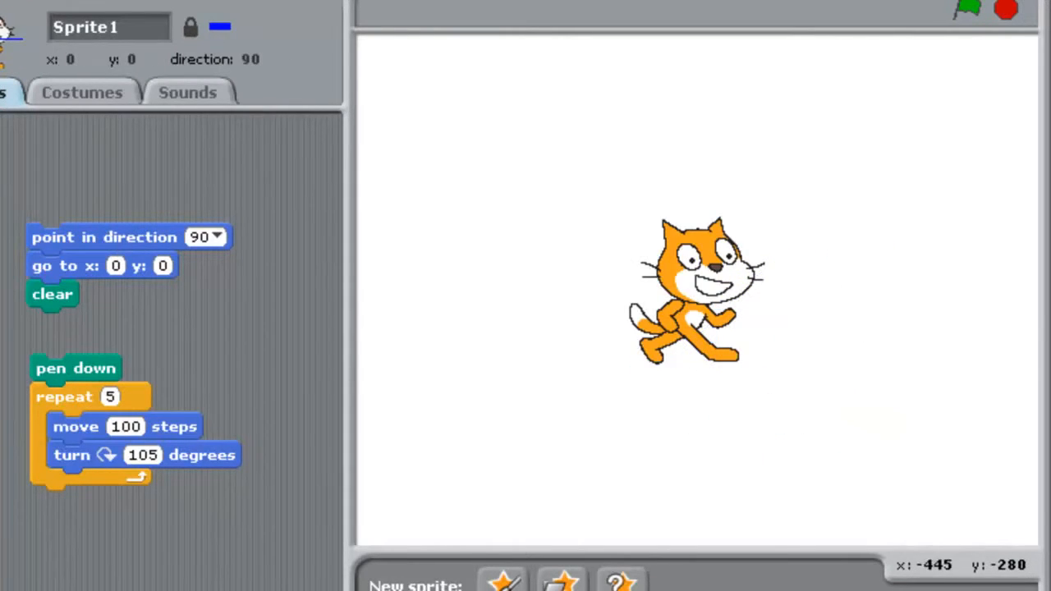
mouse_move(317, 297)
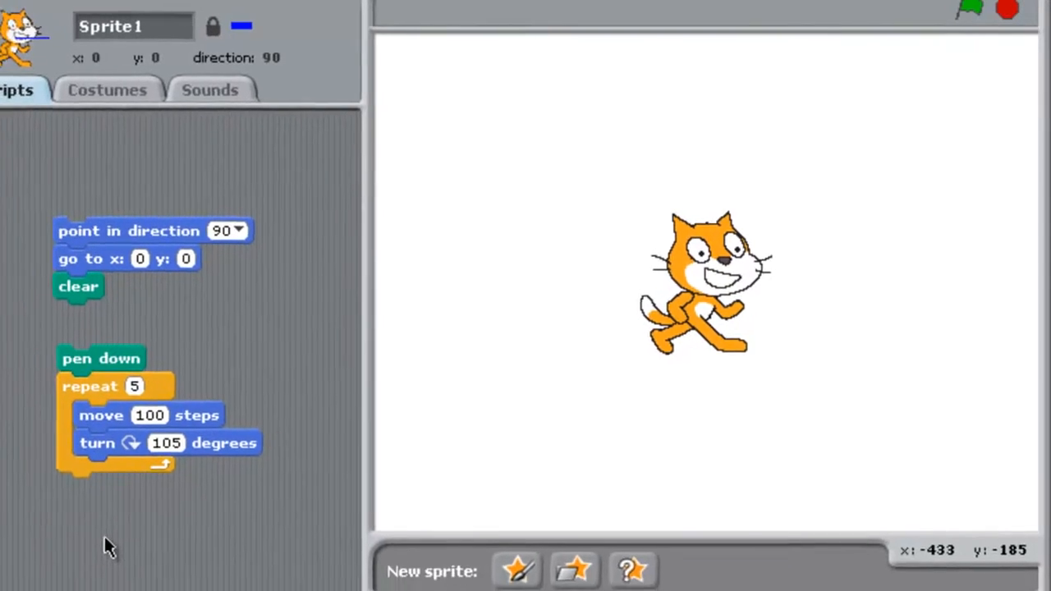
- Use clean up on the scripts area so all block stacks align neatly
right_click(110, 545)
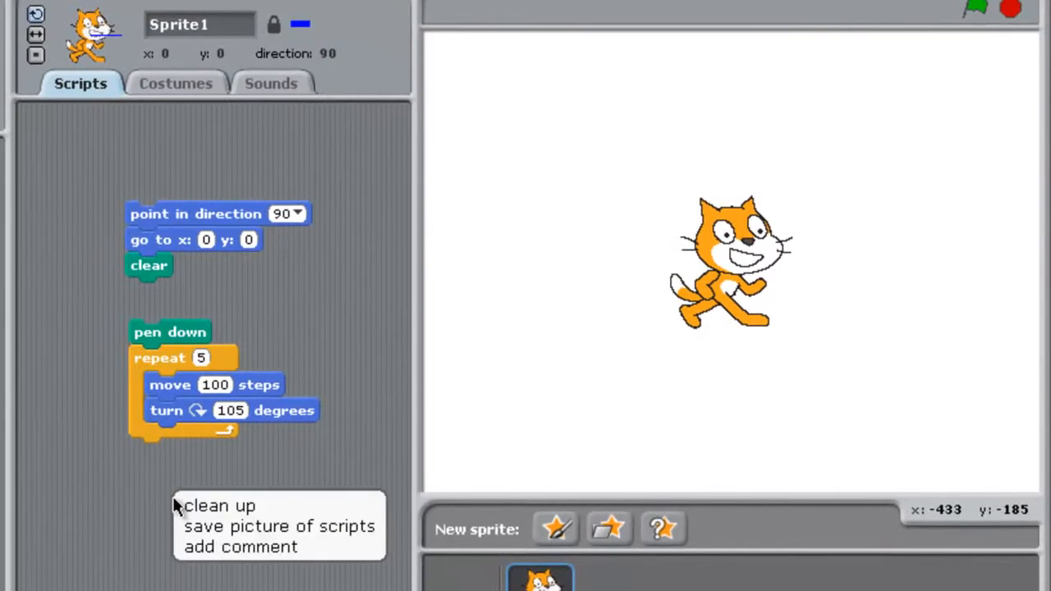
left_click(226, 505)
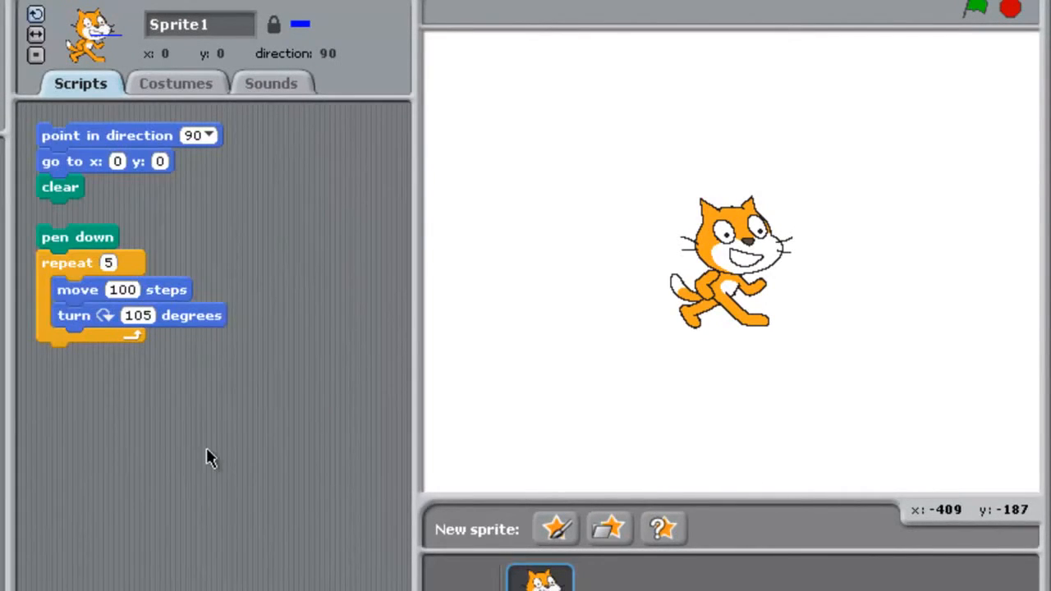
mouse_move(161, 490)
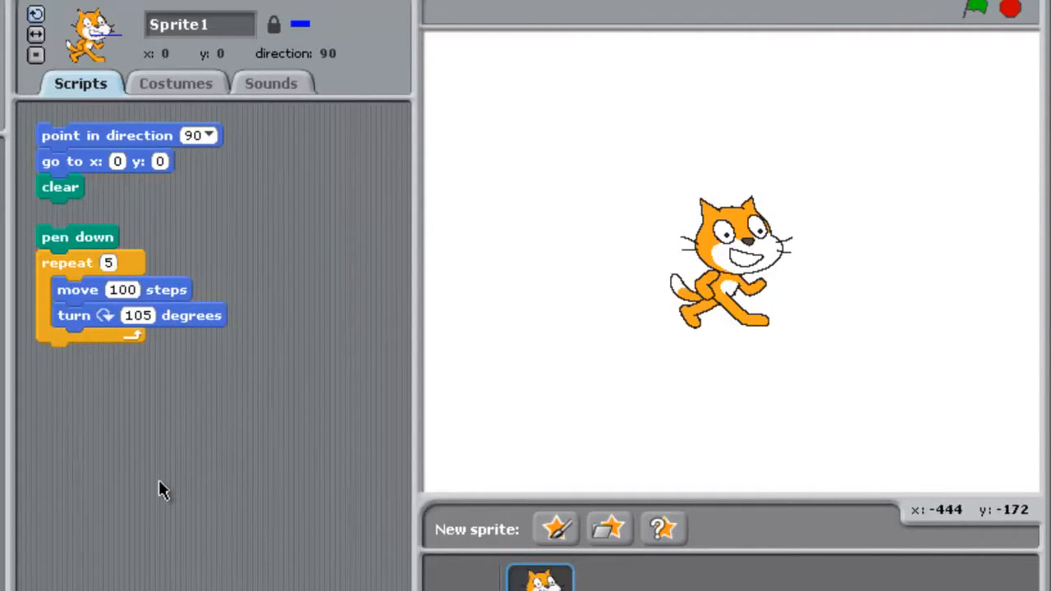
mouse_move(742, 266)
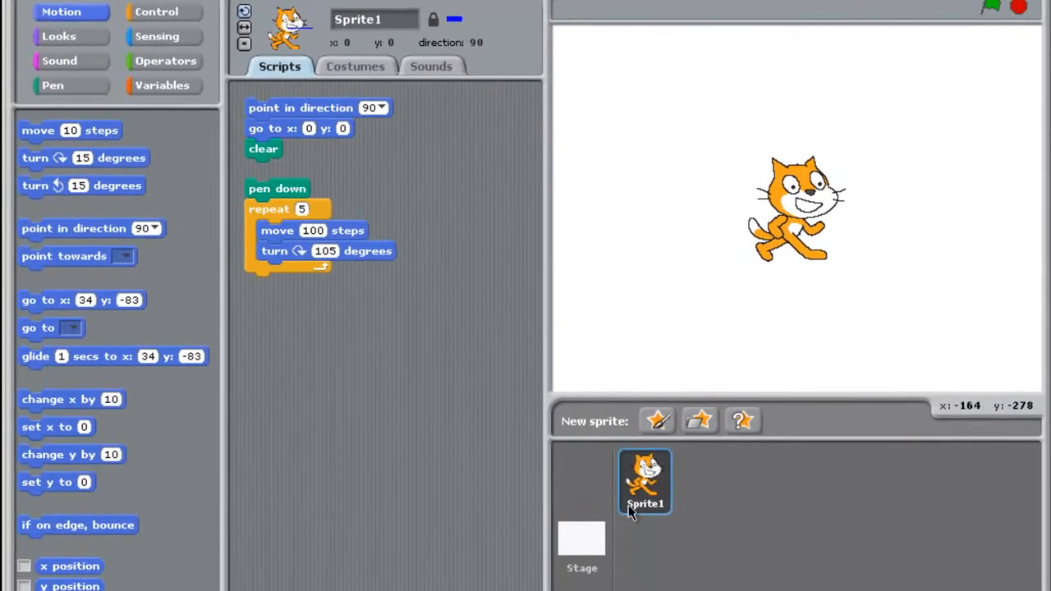
mouse_move(721, 496)
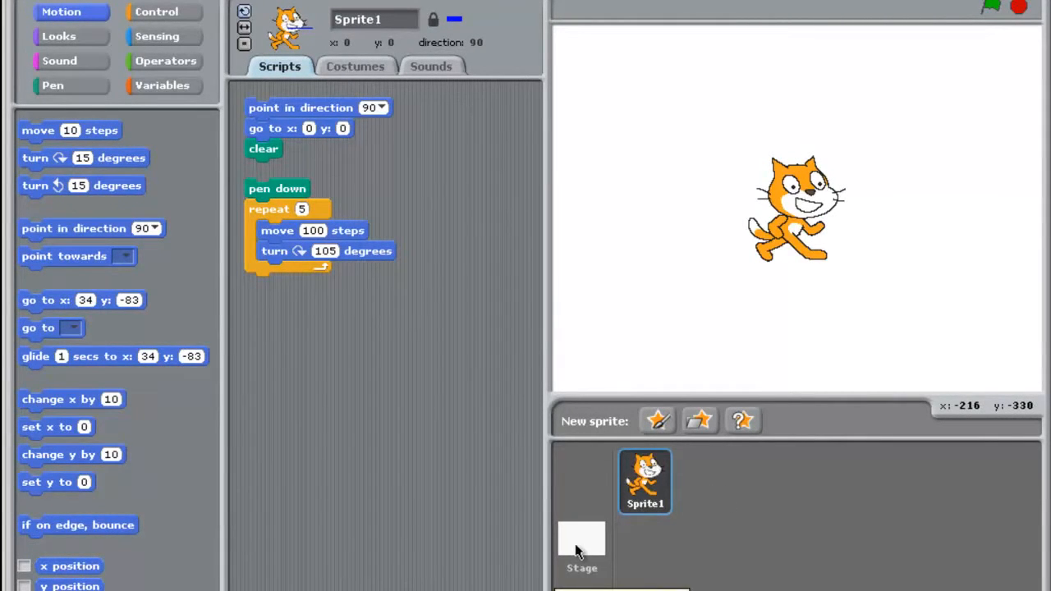
- Select the Stage and view its Backgrounds list showing the white background1
left_click(157, 36)
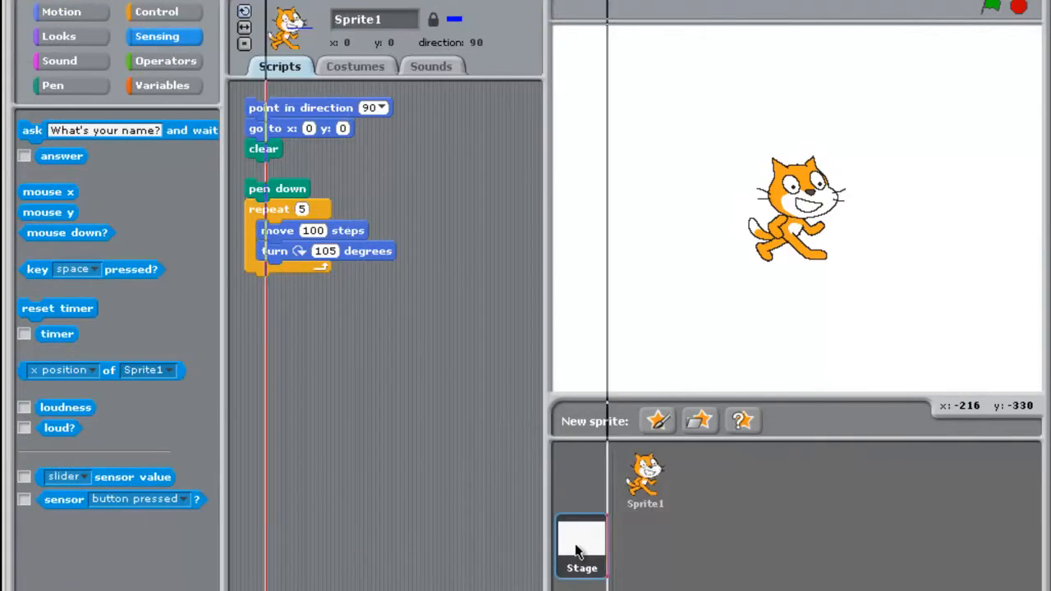
left_click(580, 552)
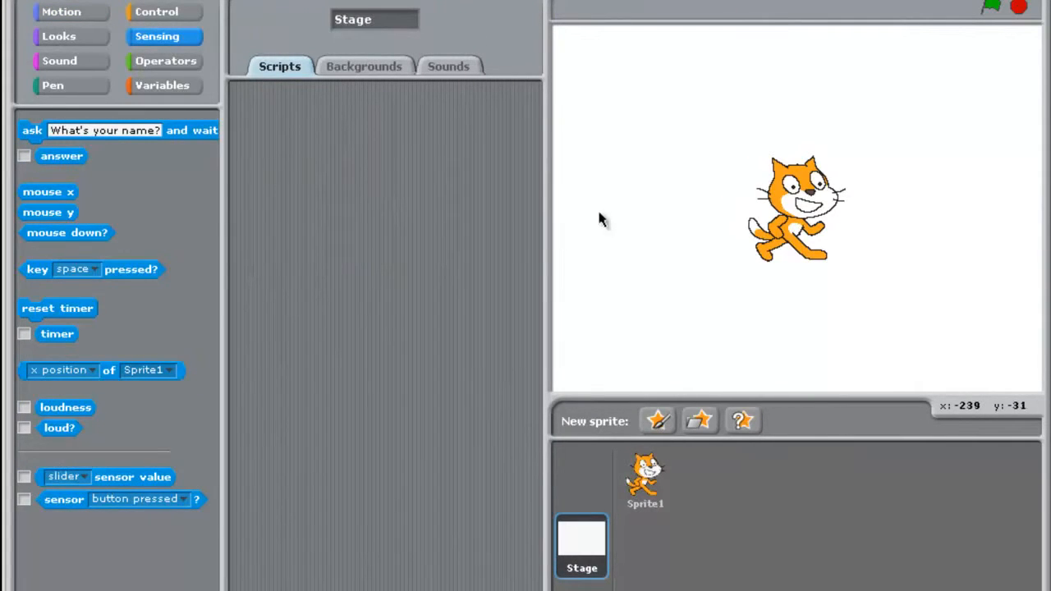
mouse_move(357, 65)
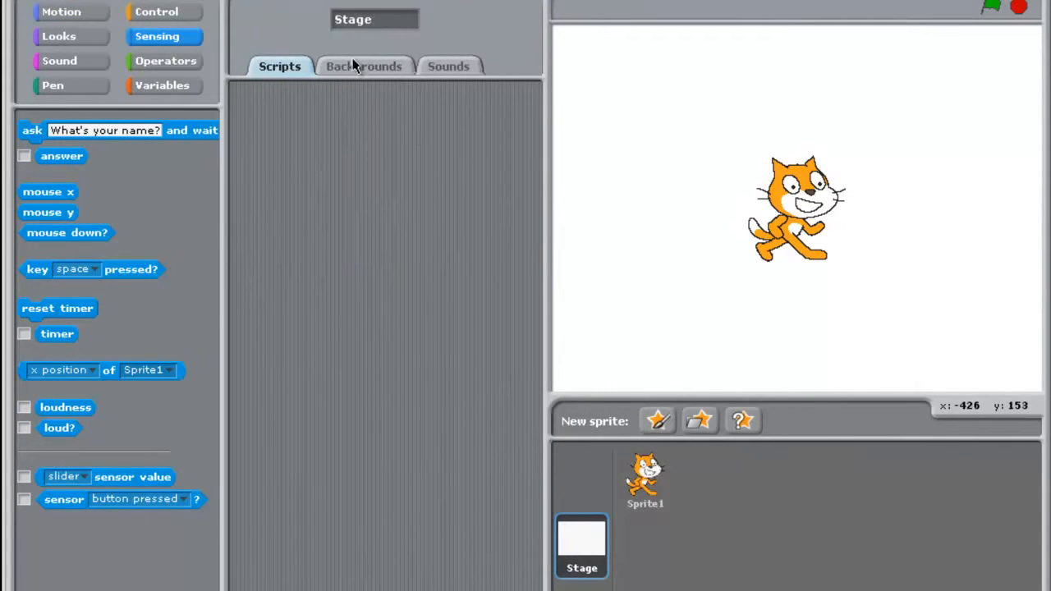
mouse_move(420, 255)
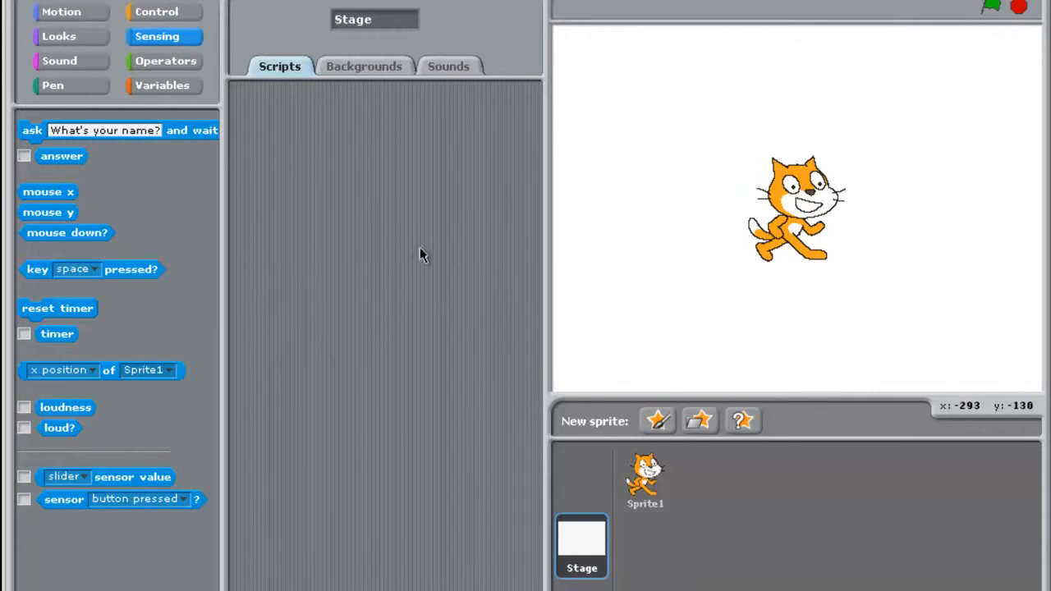
mouse_move(319, 363)
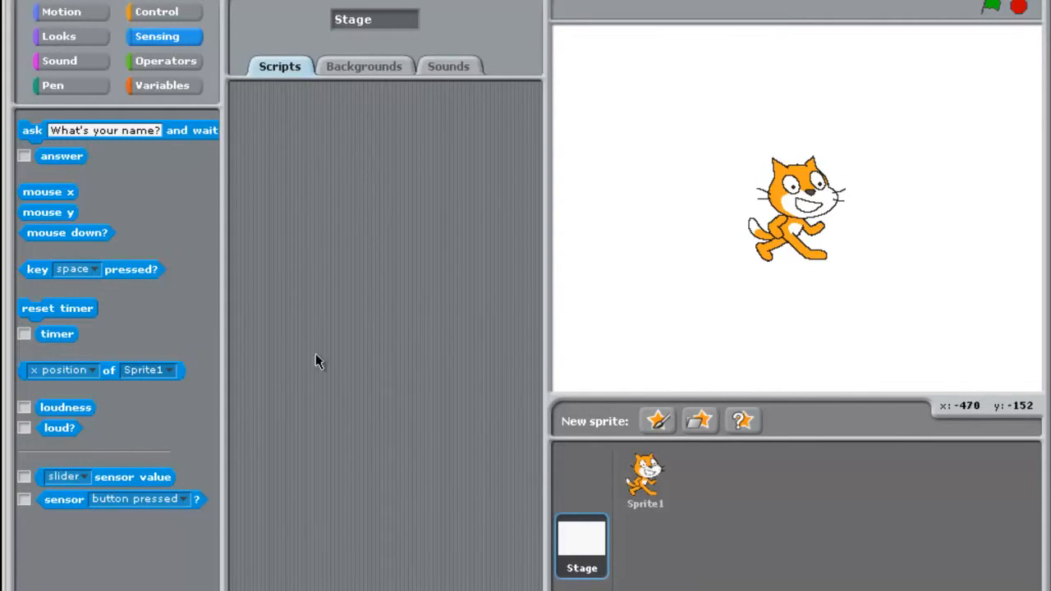
left_click(365, 65)
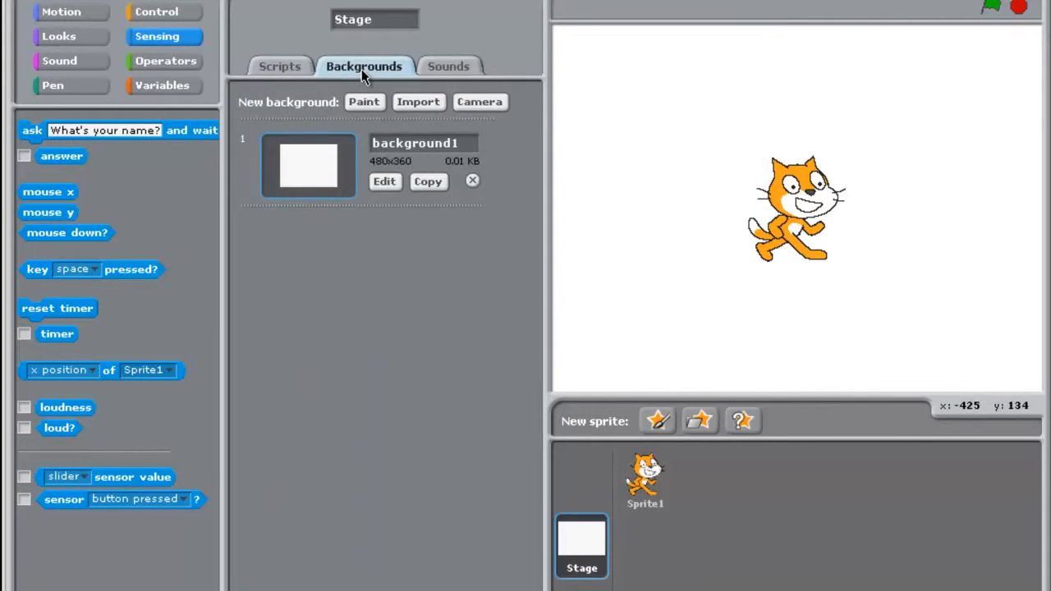
- Import the desert picture from the Nature folder as the Stage's background 2
left_click(417, 101)
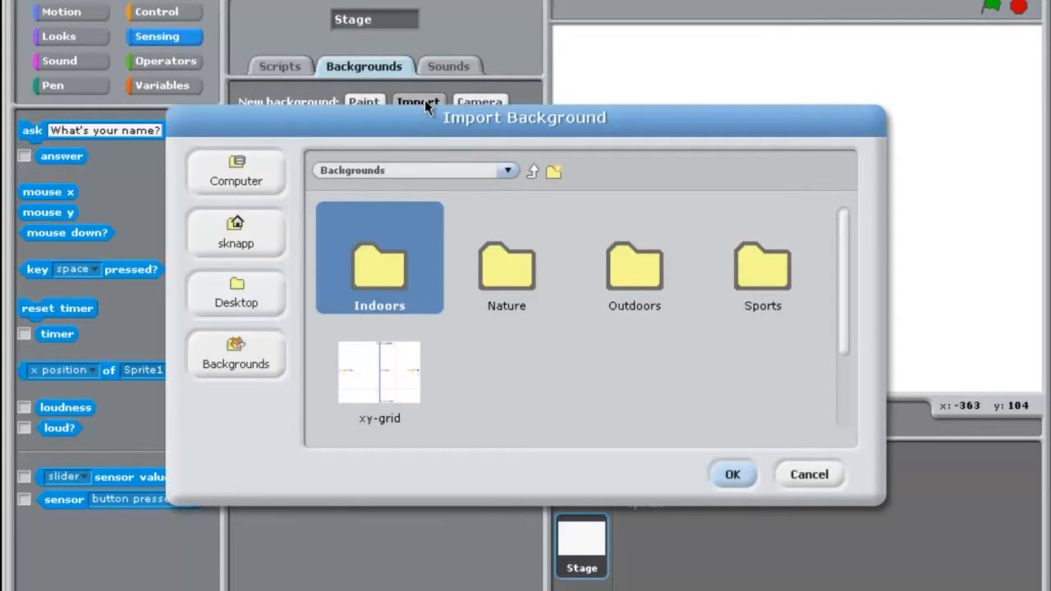
mouse_move(501, 394)
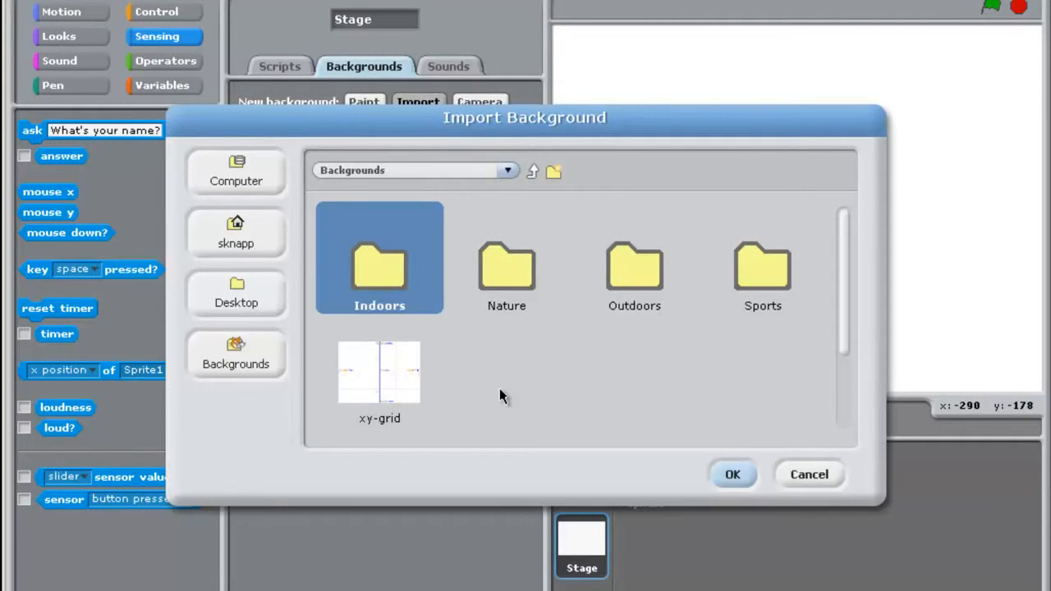
mouse_move(503, 351)
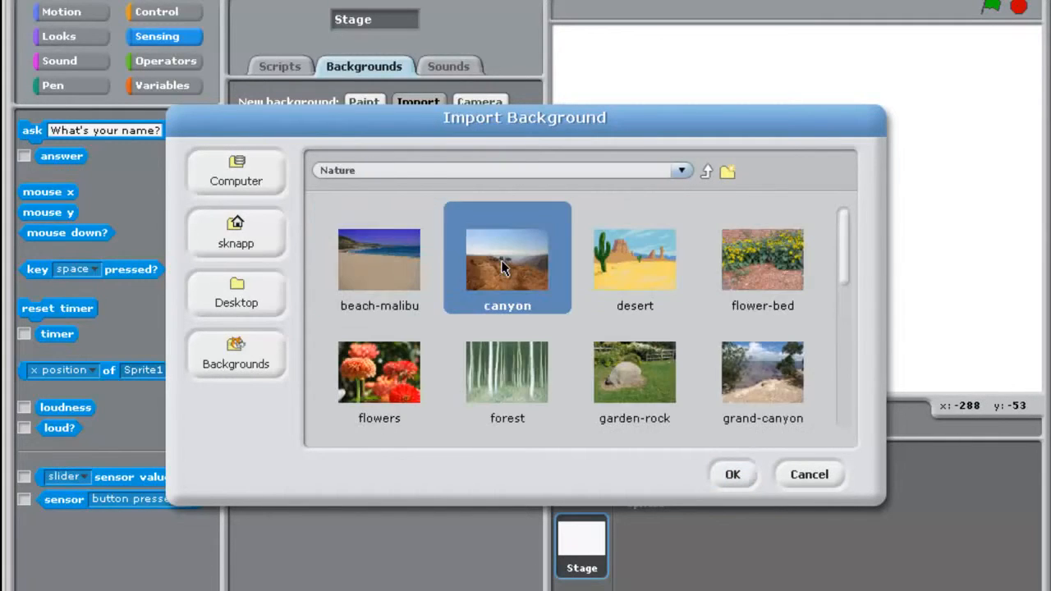
left_click(634, 259)
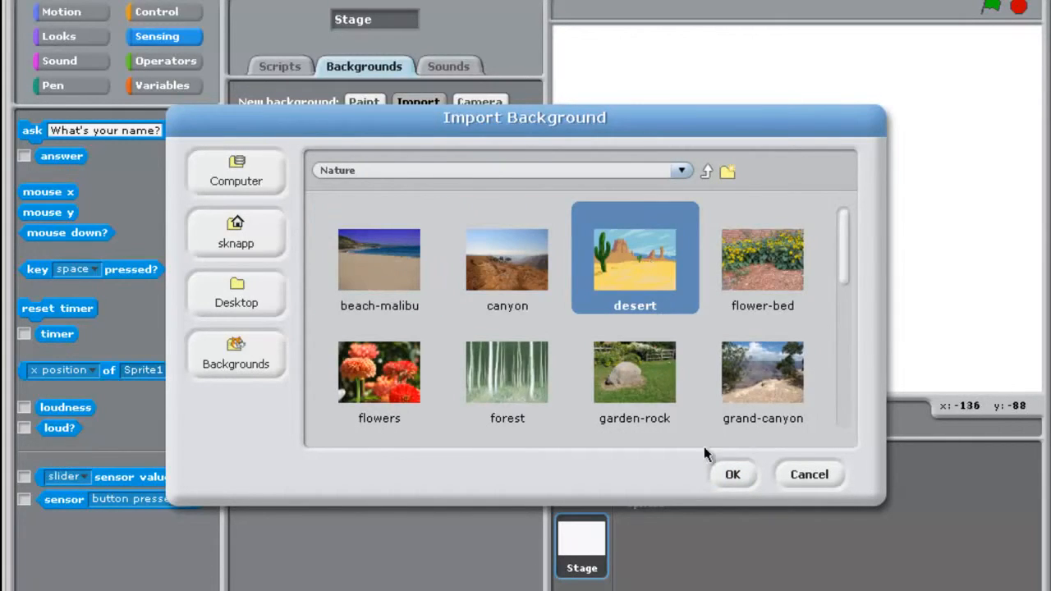
left_click(732, 473)
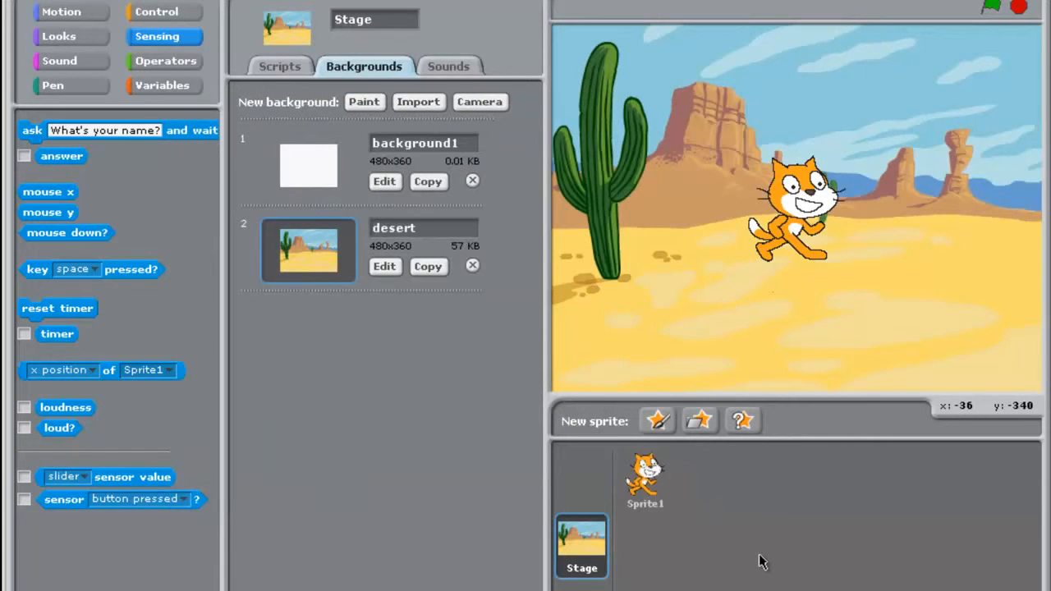
left_click(644, 479)
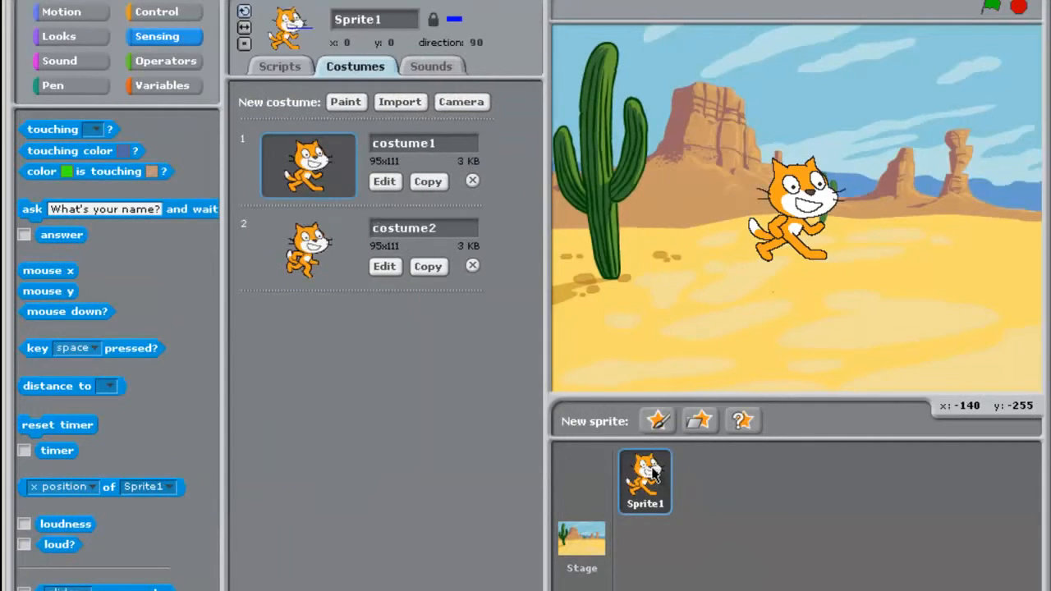
left_click(280, 65)
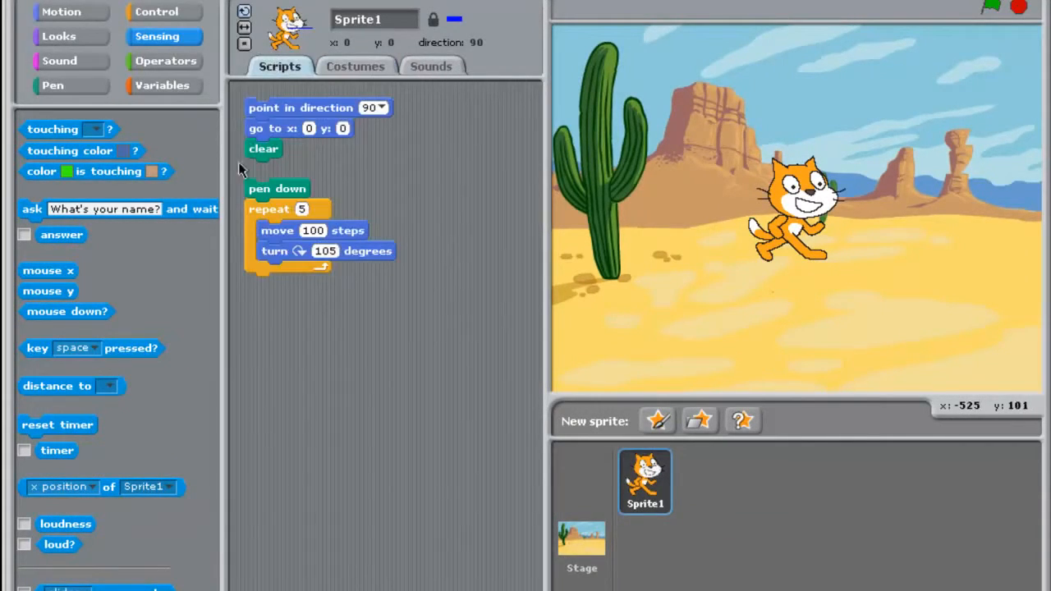
mouse_move(289, 188)
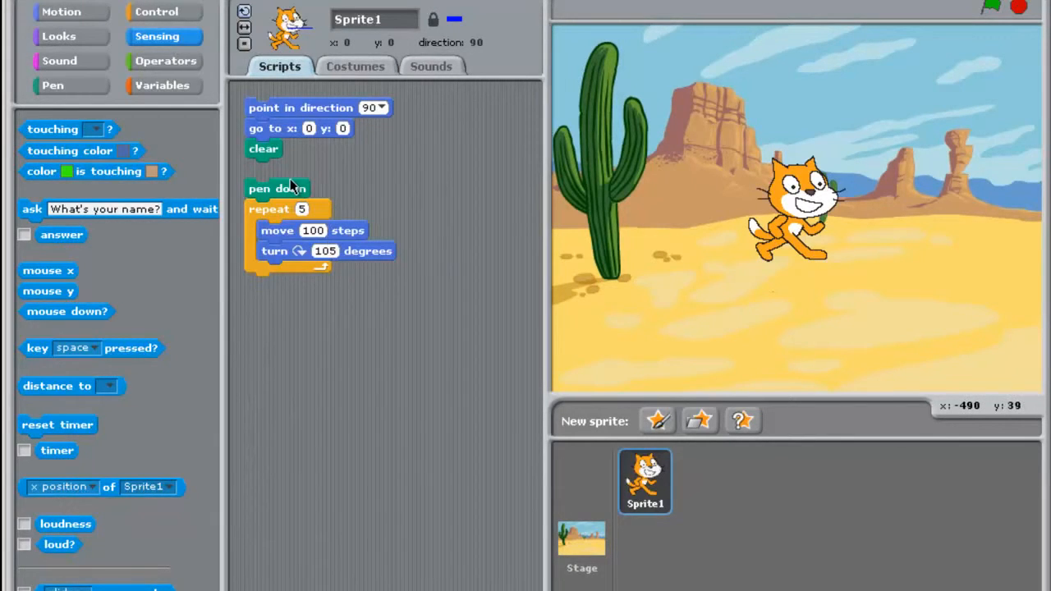
left_click(276, 187)
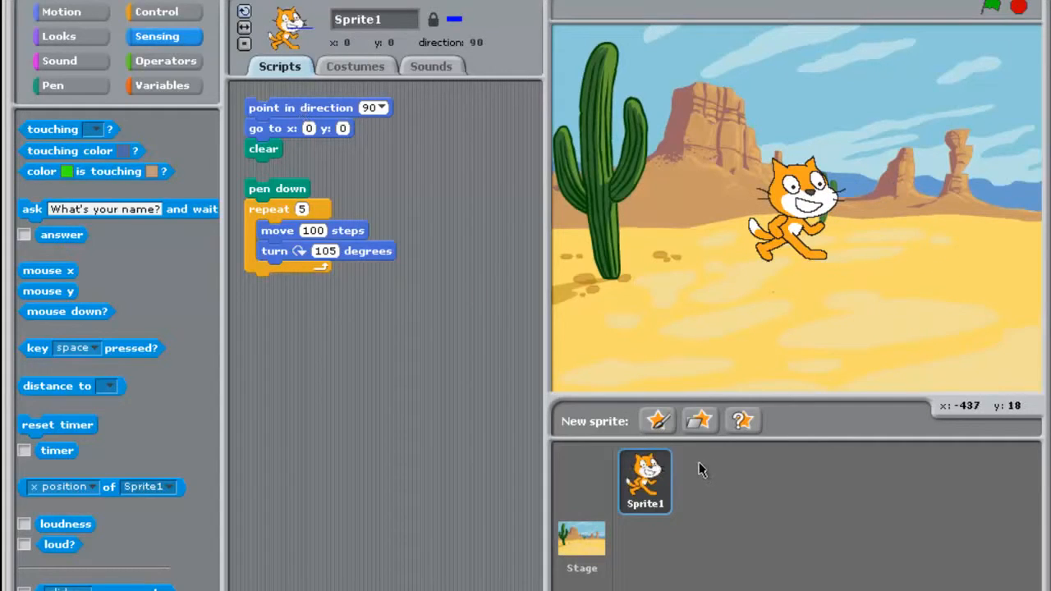
mouse_move(690, 482)
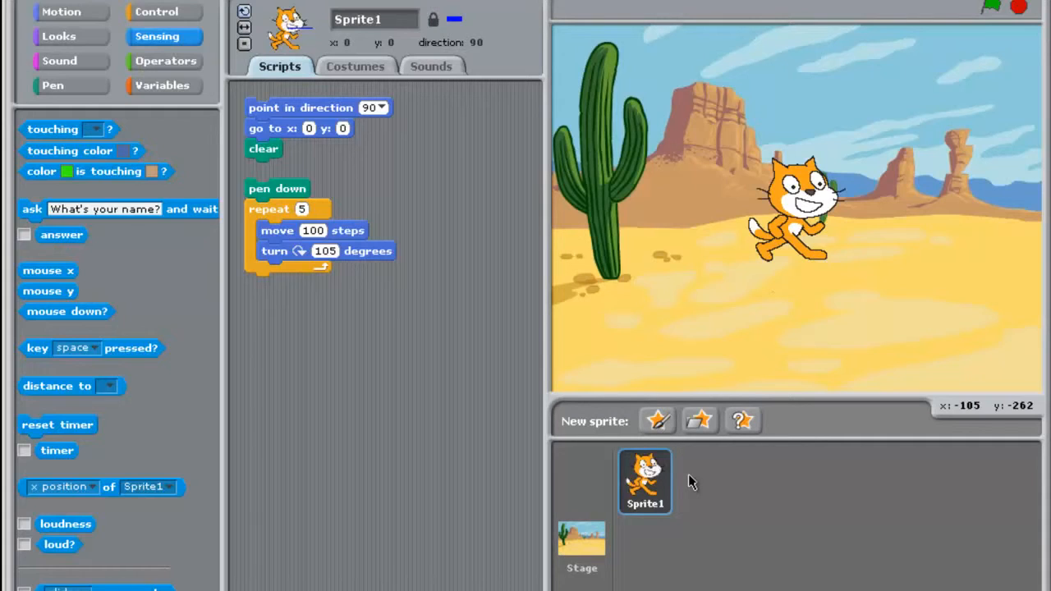
mouse_move(670, 474)
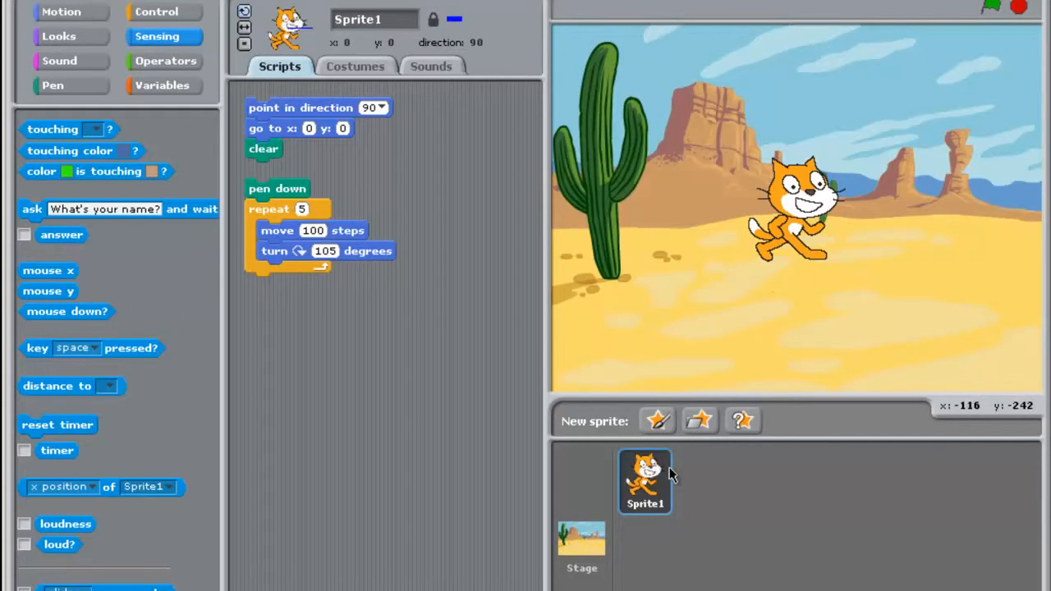
- Delete the cat Sprite1 so only the desert Stage remains
right_click(644, 484)
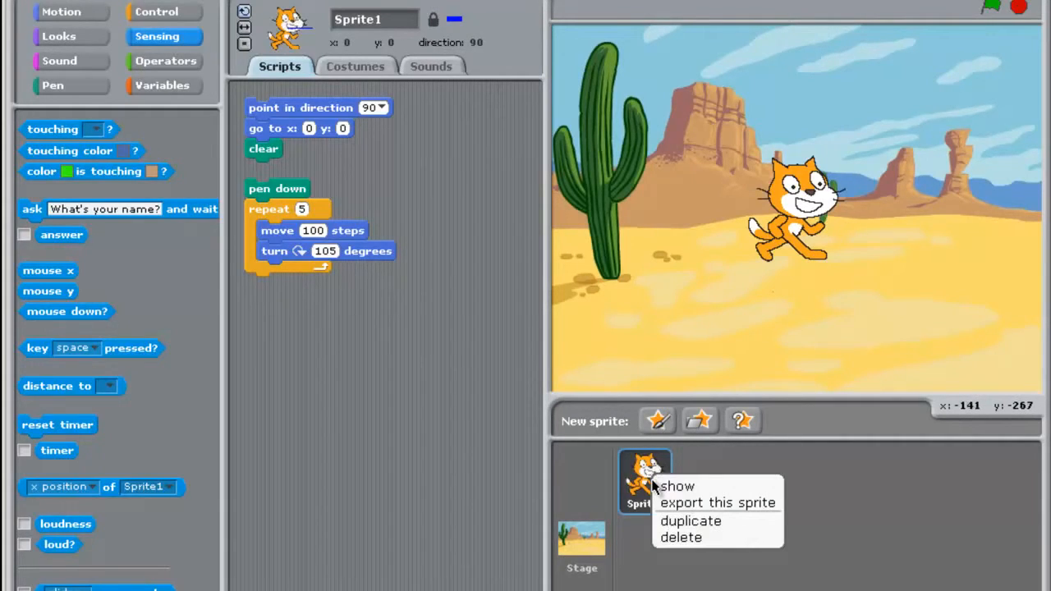
mouse_move(670, 537)
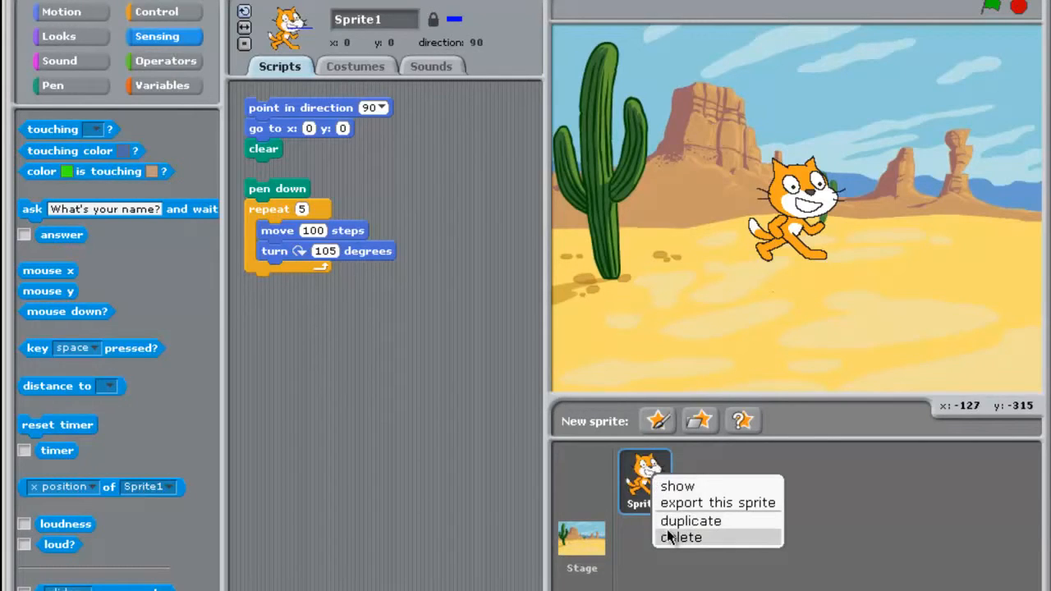
left_click(683, 538)
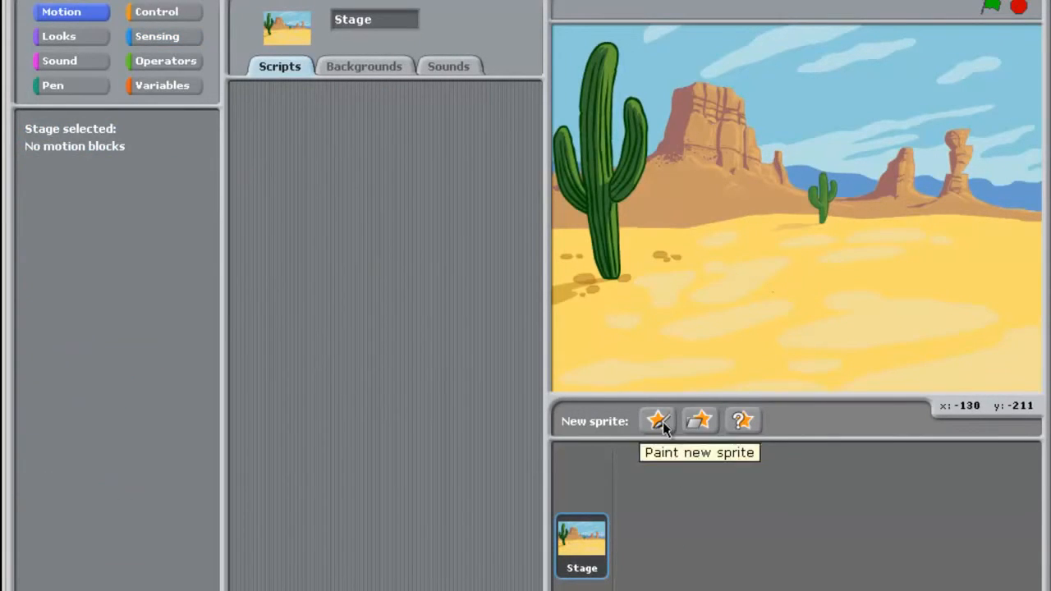
mouse_move(700, 430)
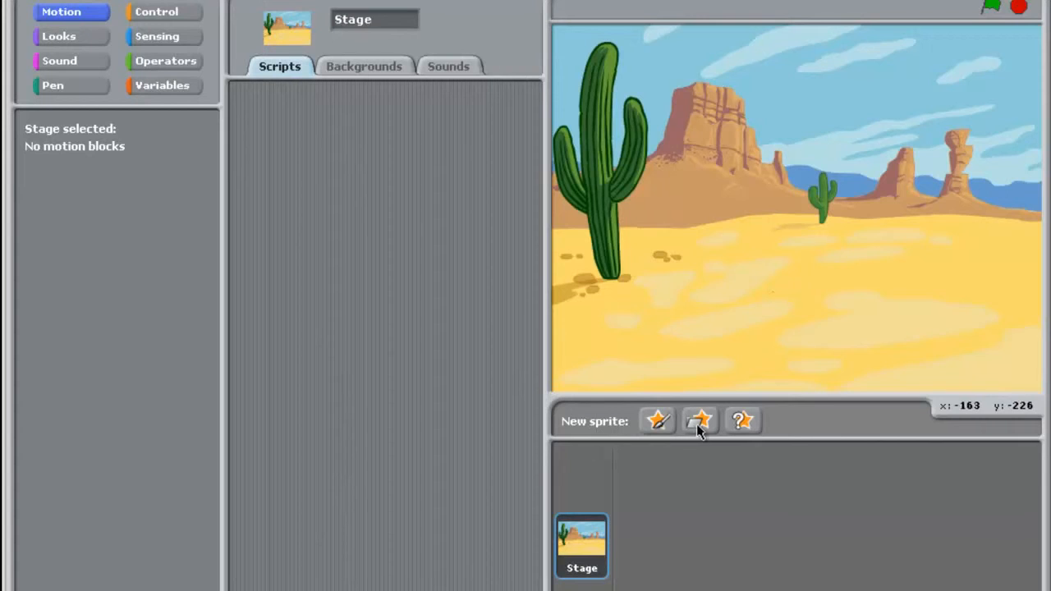
mouse_move(693, 431)
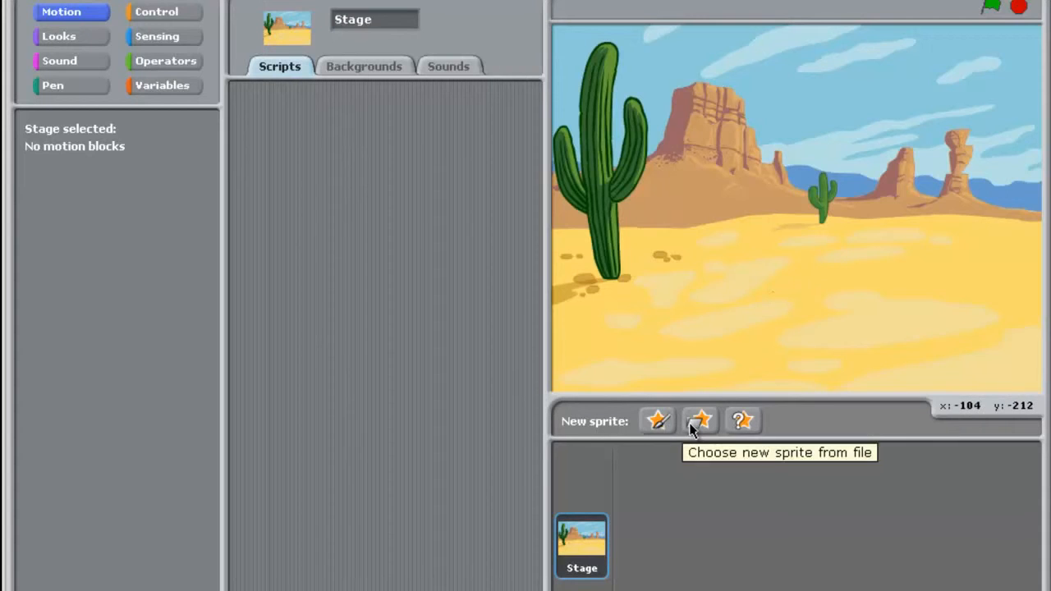
left_click(699, 420)
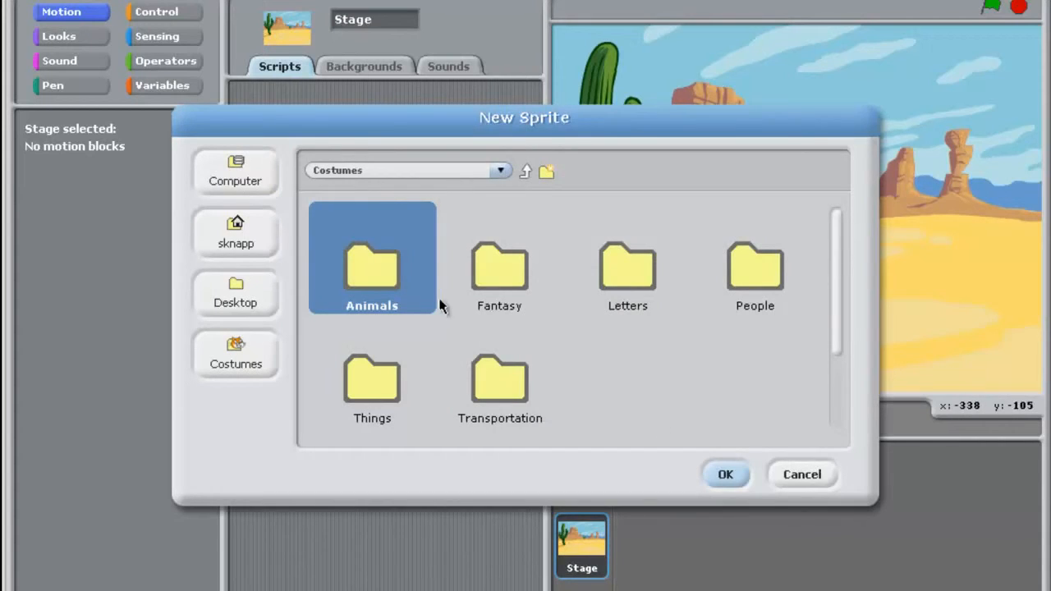
double_click(371, 266)
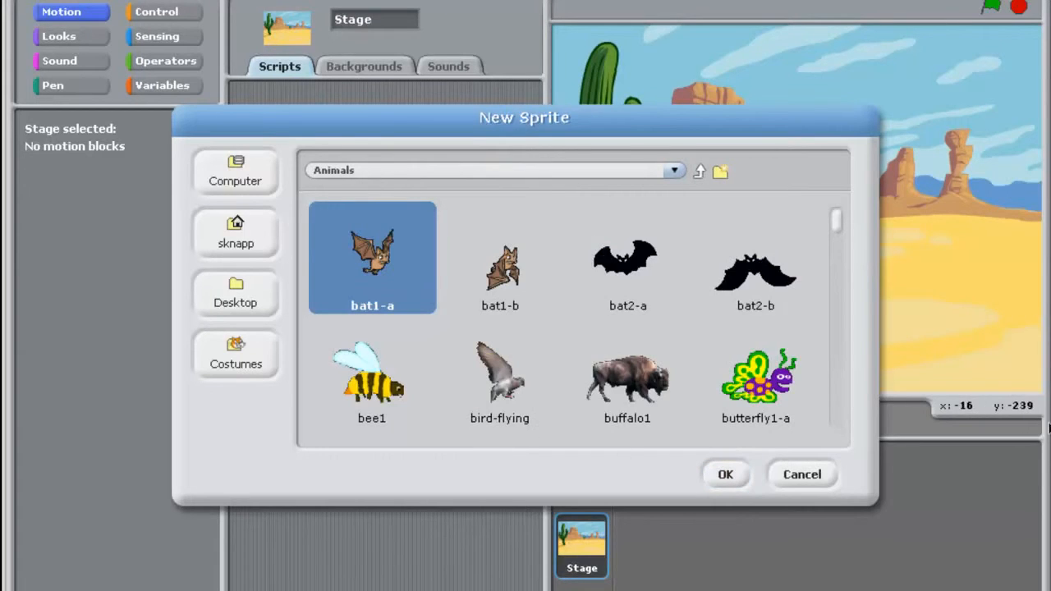
left_click(627, 386)
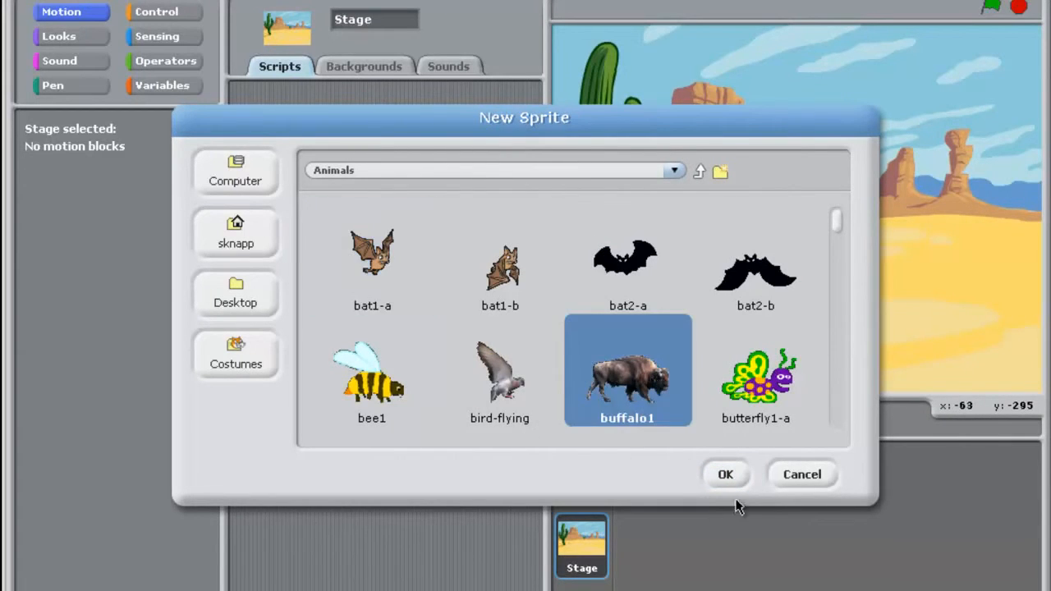
left_click(726, 473)
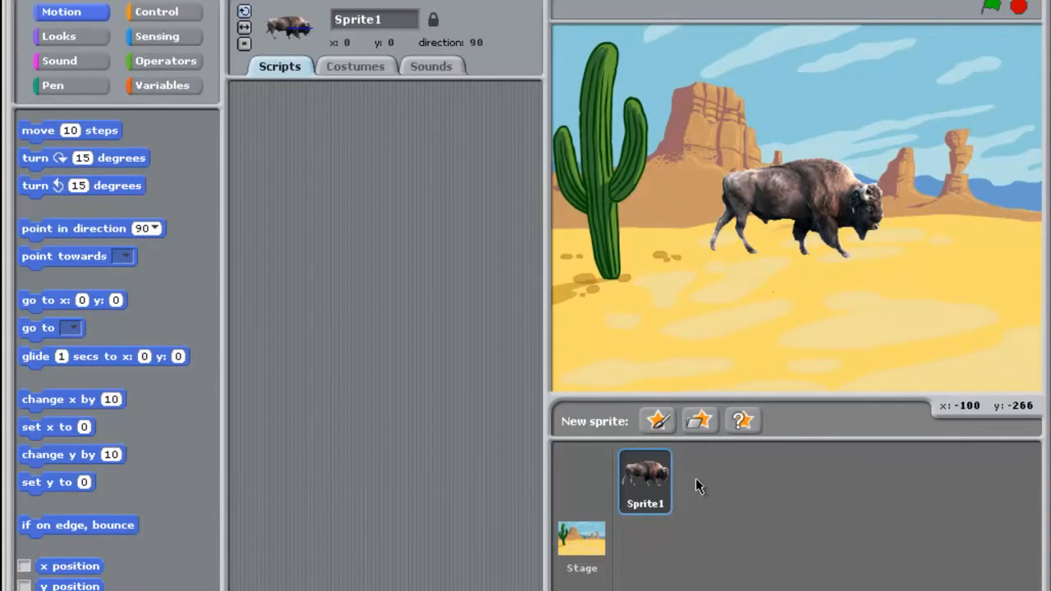
right_click(644, 479)
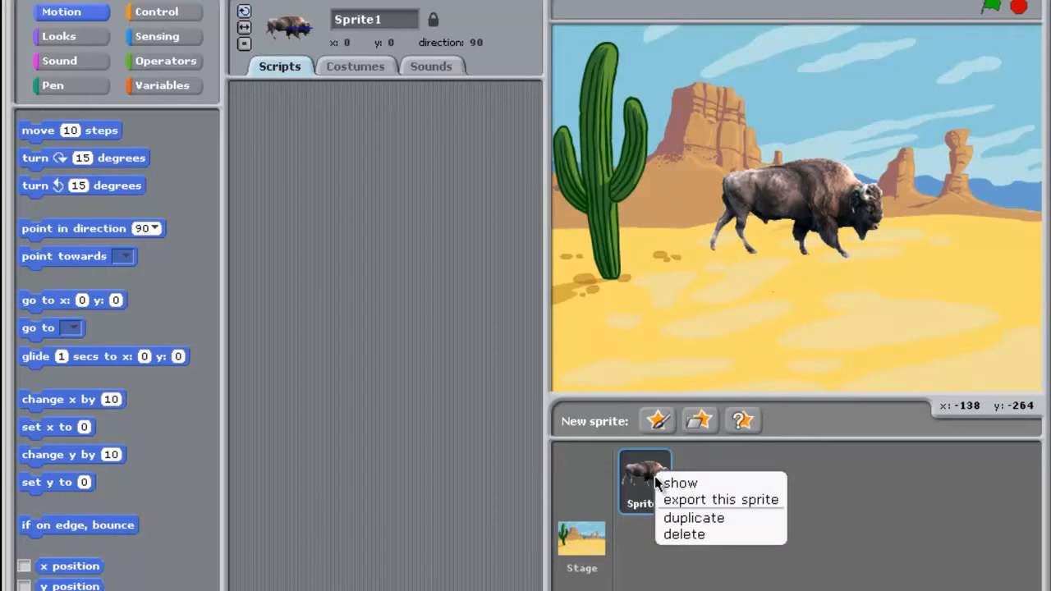
left_click(683, 534)
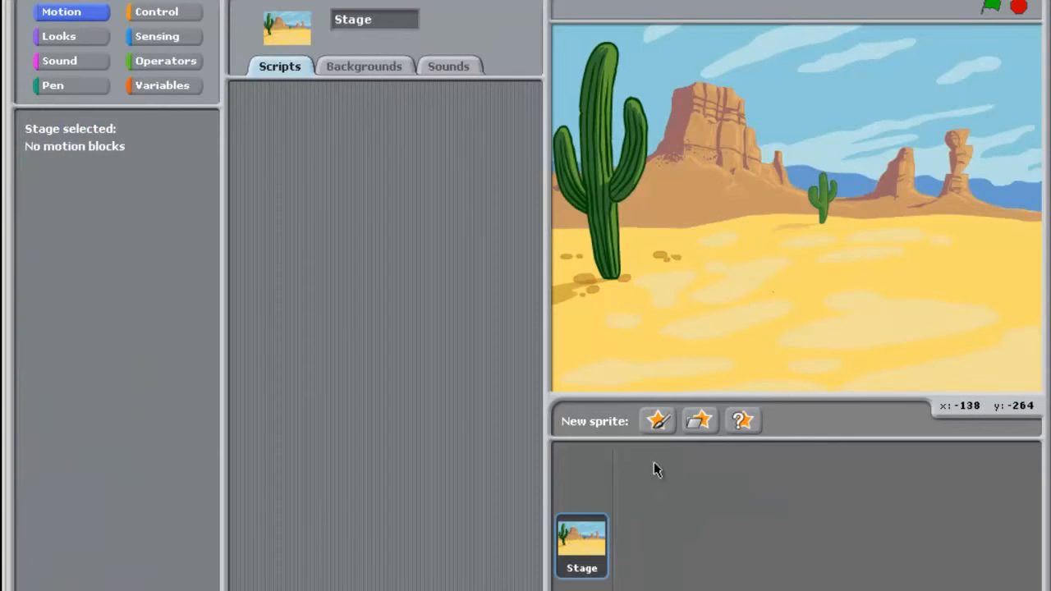
- Paint a new Sprite1 as a large solid teal rectangle and place it on the stage
left_click(657, 420)
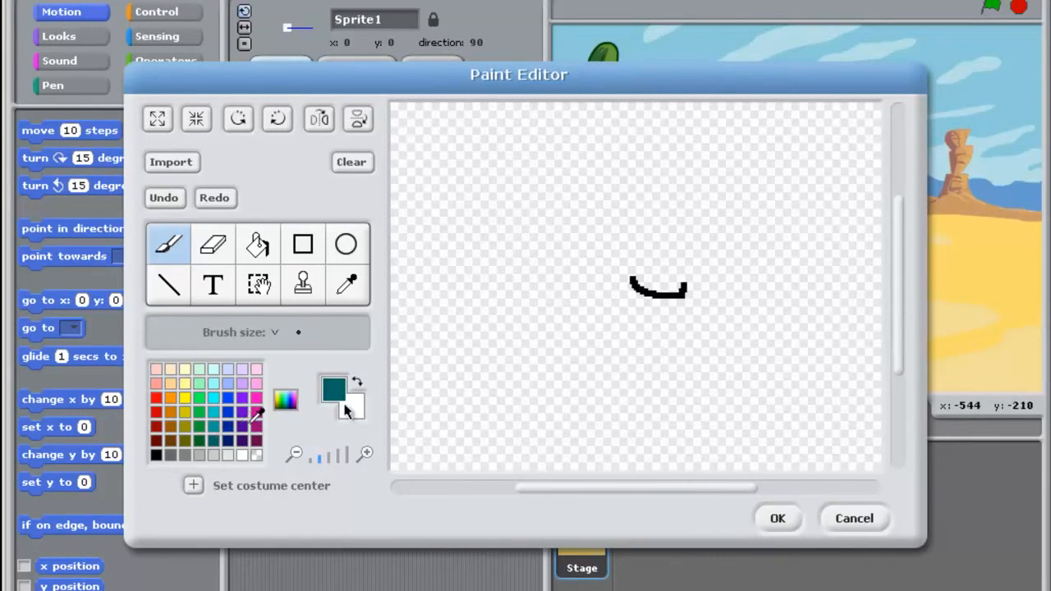
left_click_drag(558, 237, 841, 469)
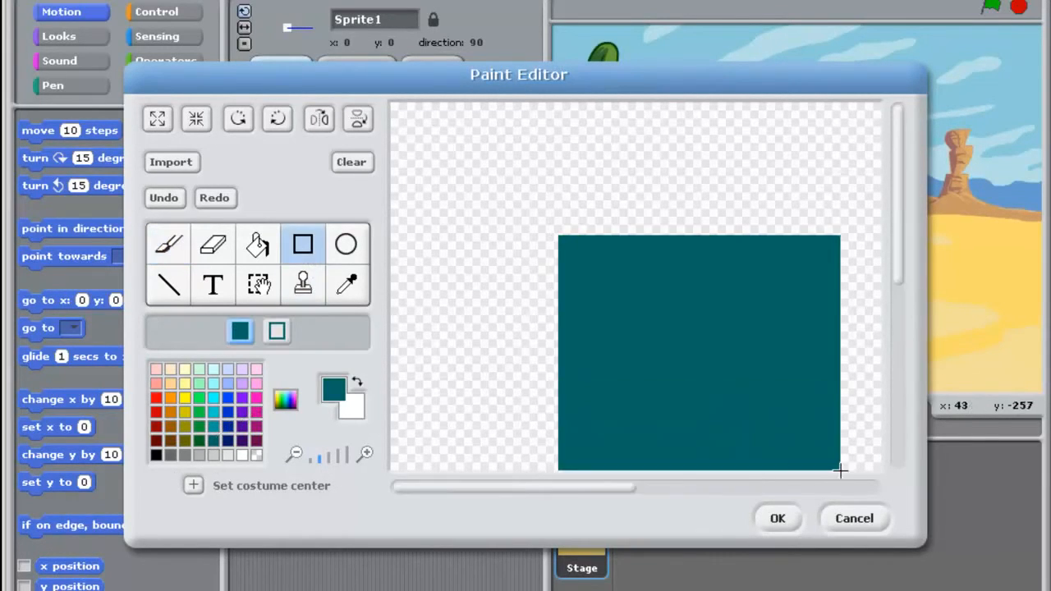
left_click(782, 519)
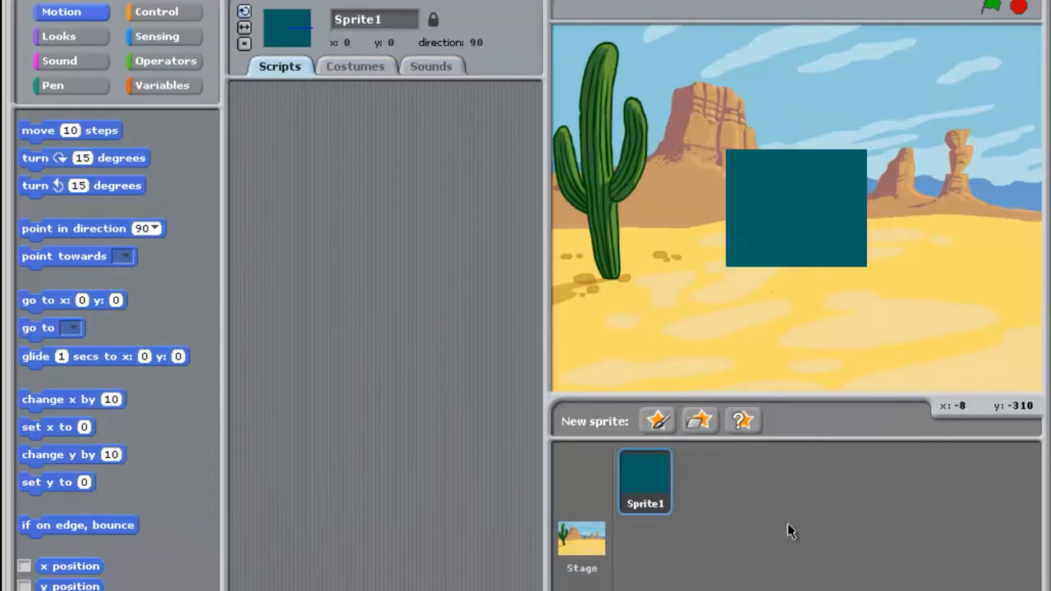
mouse_move(643, 476)
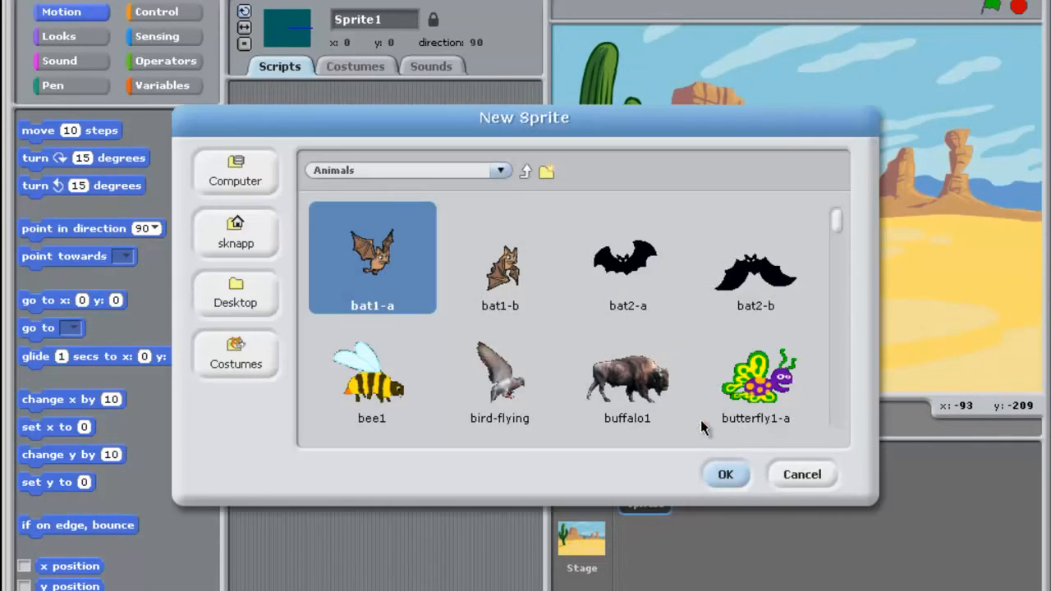
mouse_move(836, 226)
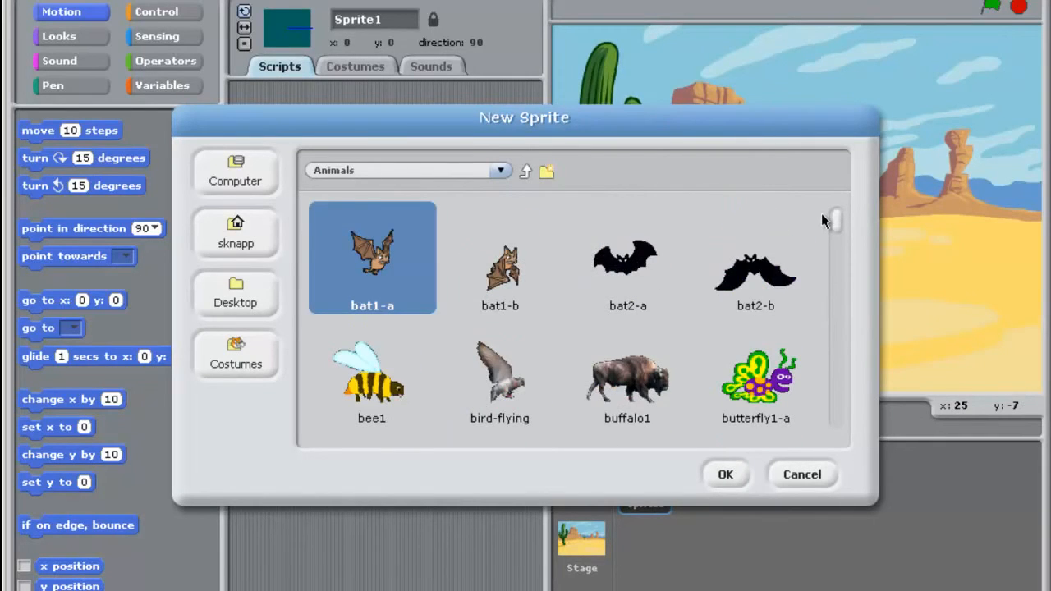
mouse_move(591, 355)
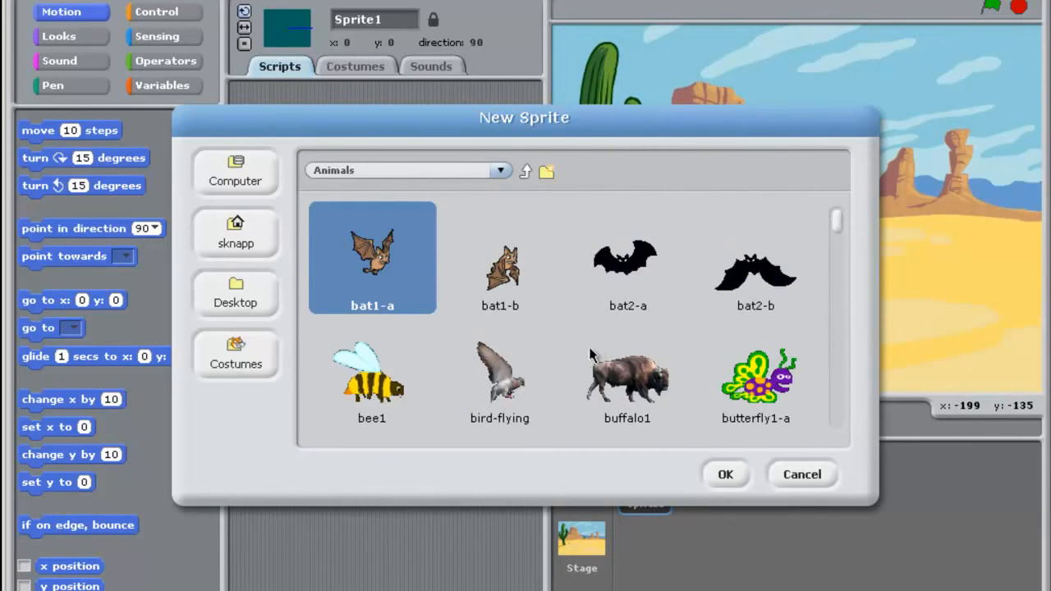
- Import bat1-a from the Animals folder as Sprite2 over the teal square
left_click(803, 473)
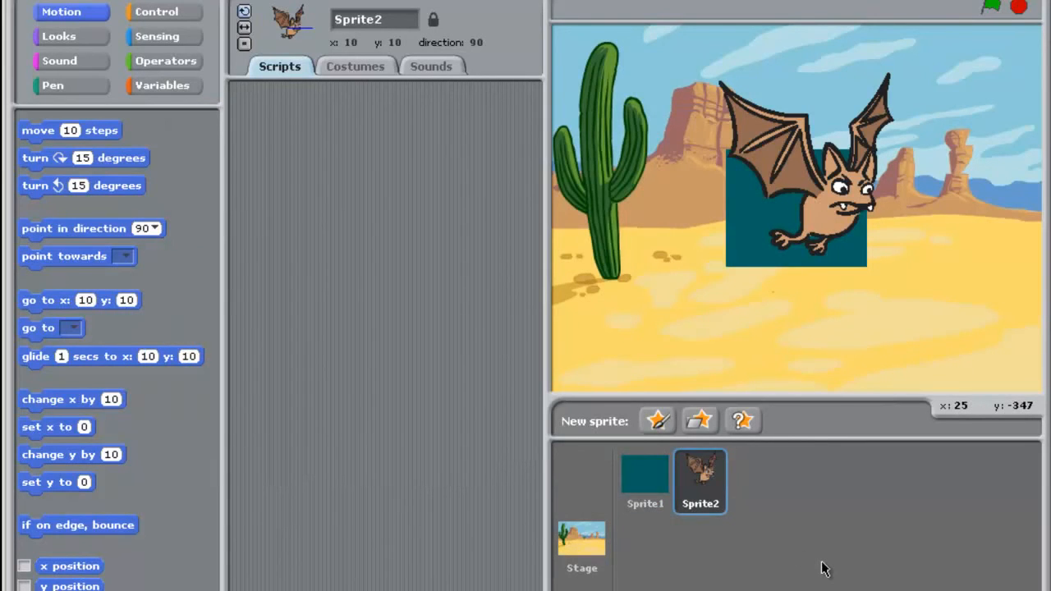
mouse_move(723, 122)
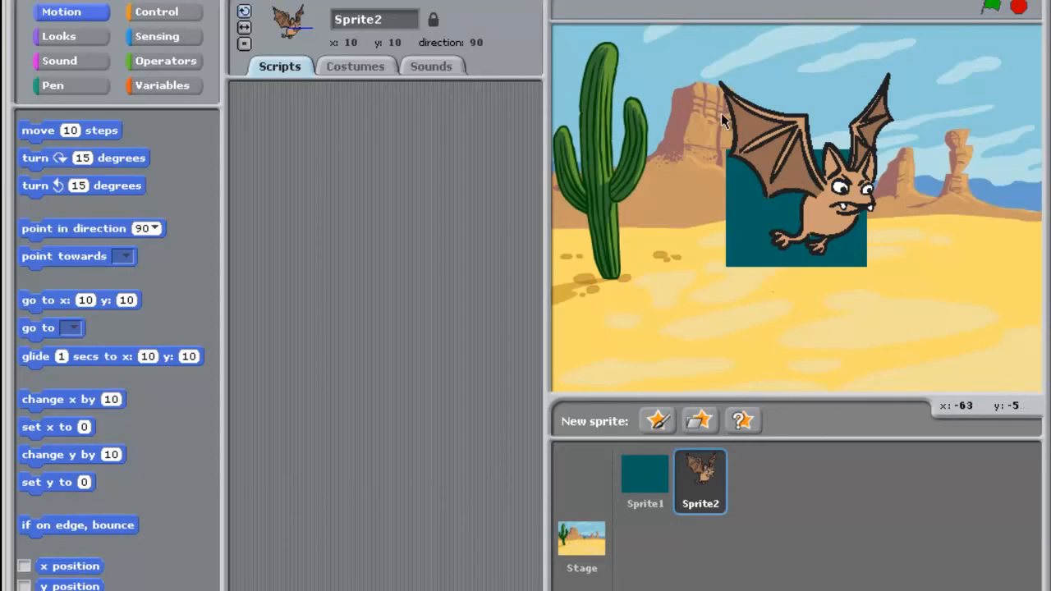